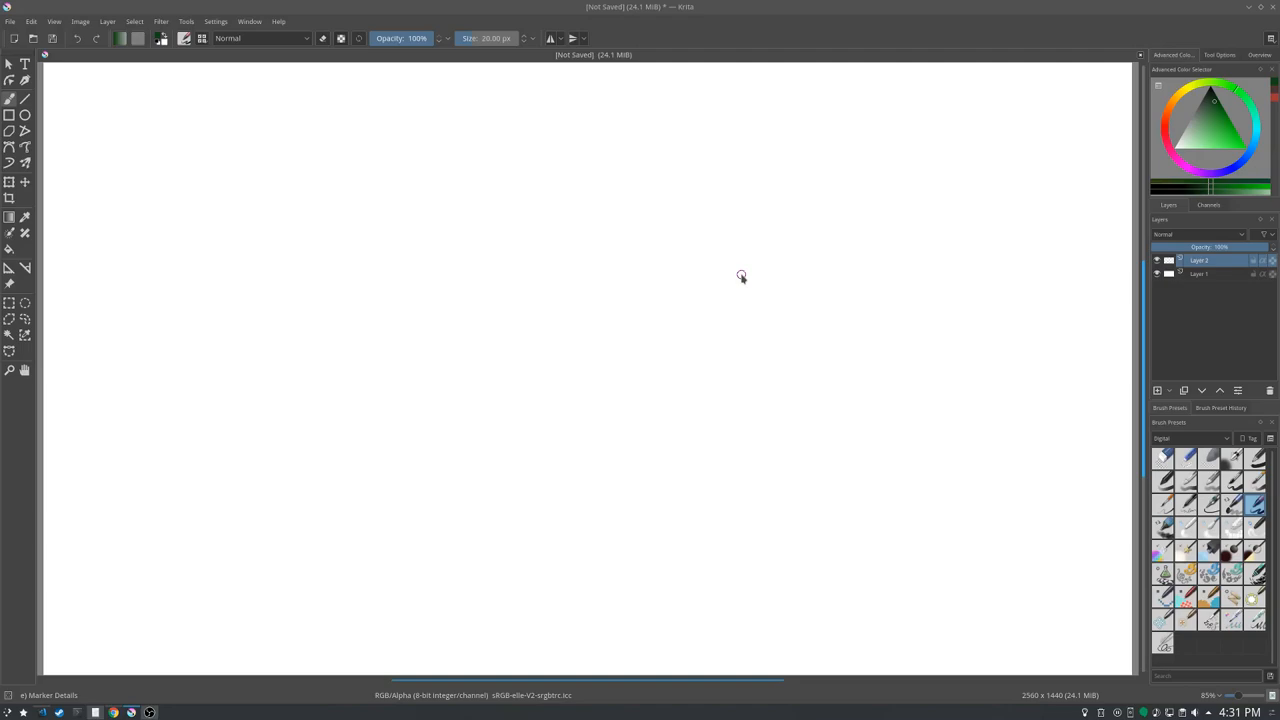
mouse_move(950, 348)
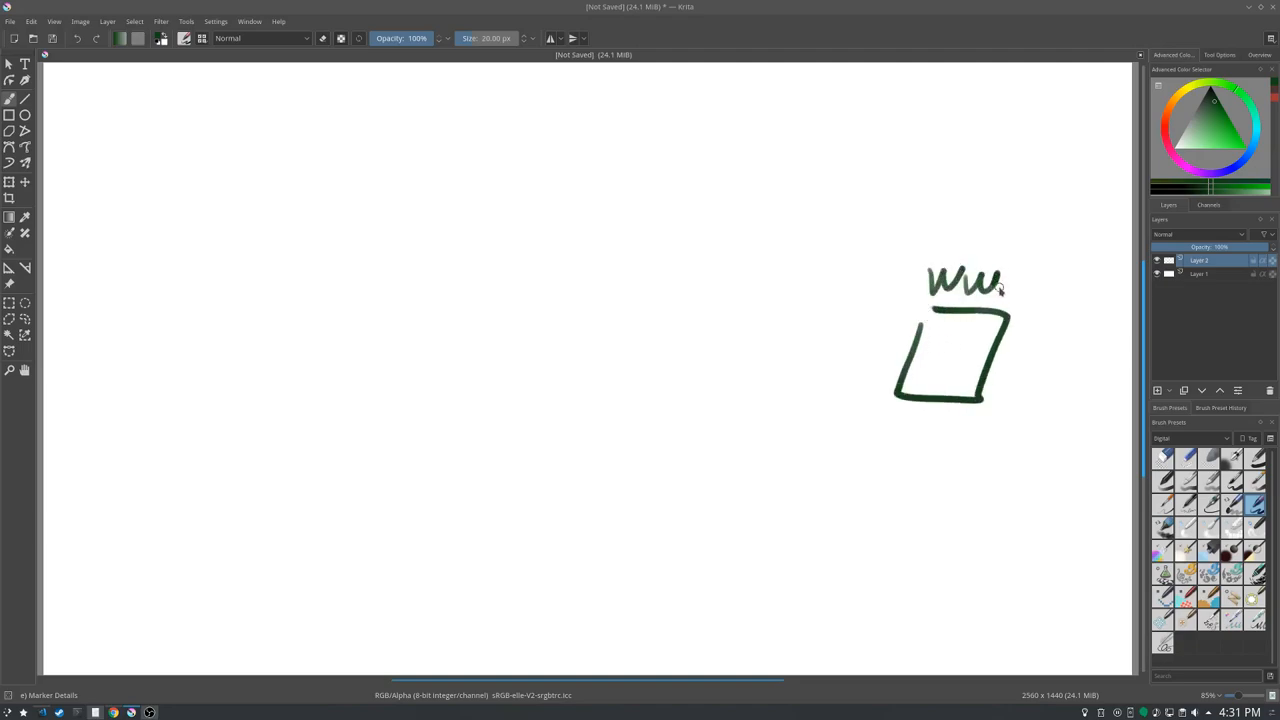
Finish hand-writing 'www' above the freehand page box on the right.
drag(1010, 280, 1048, 290)
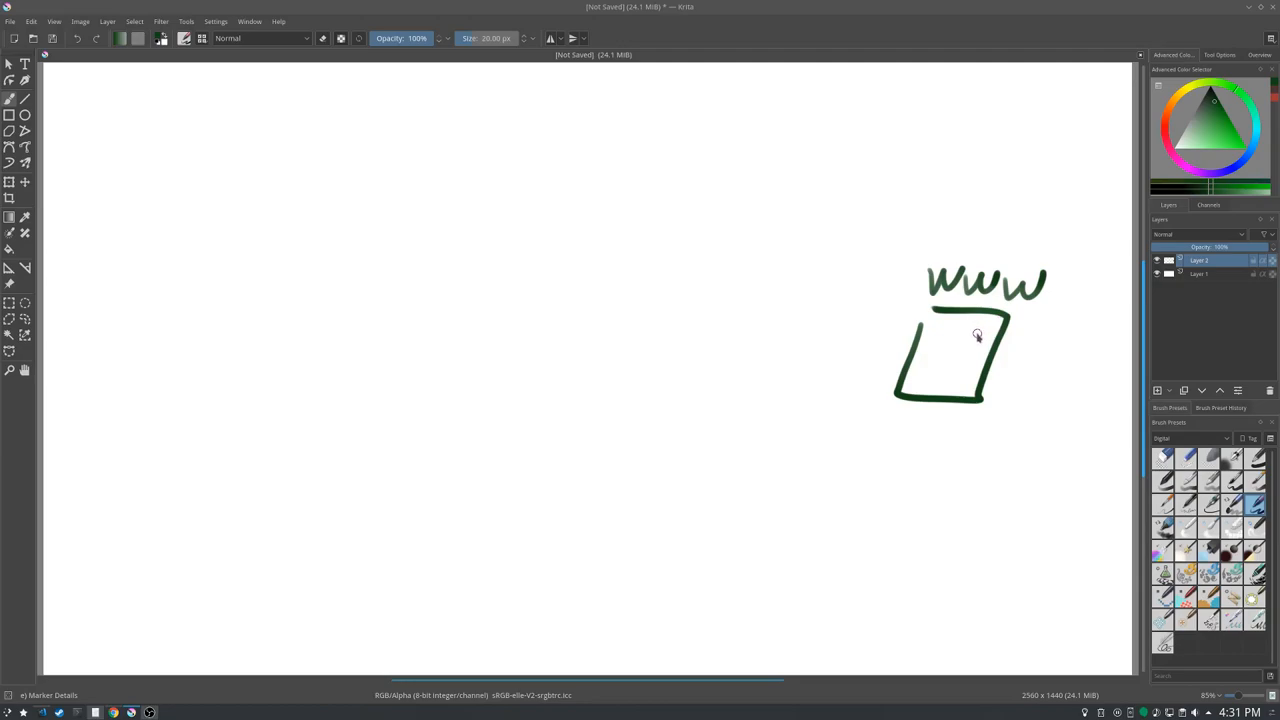
mouse_move(876, 326)
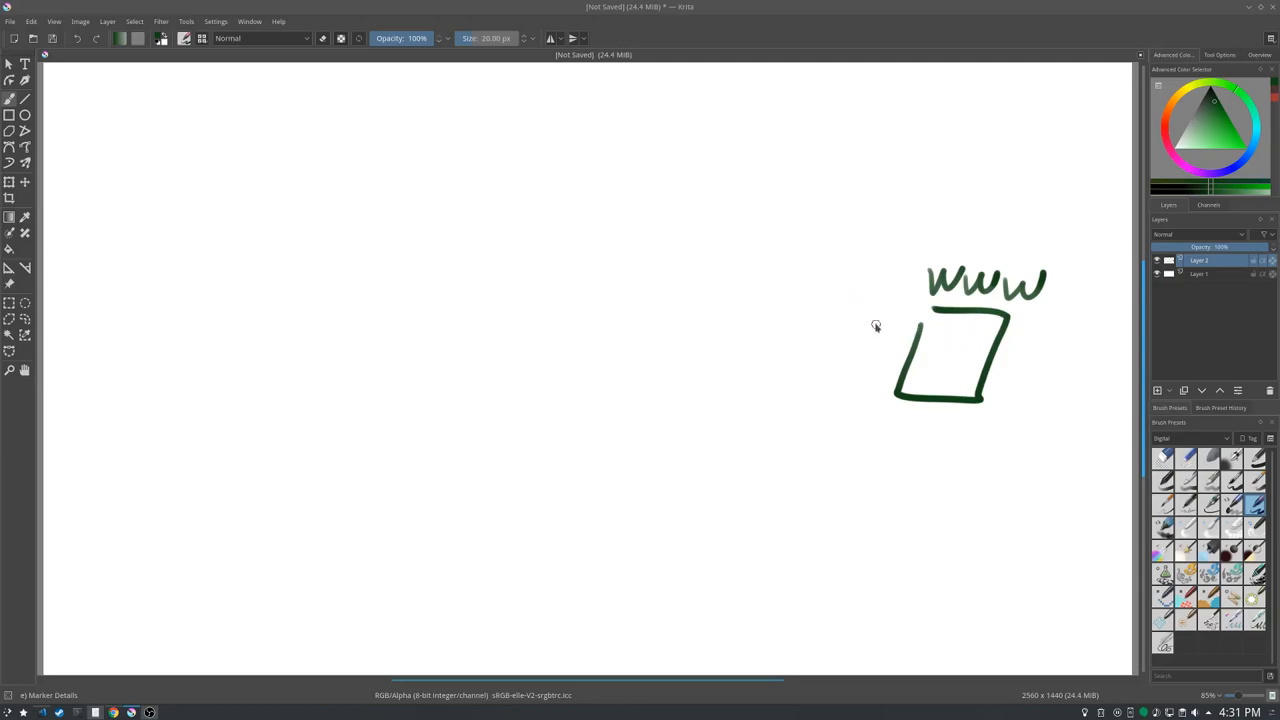
mouse_move(880, 320)
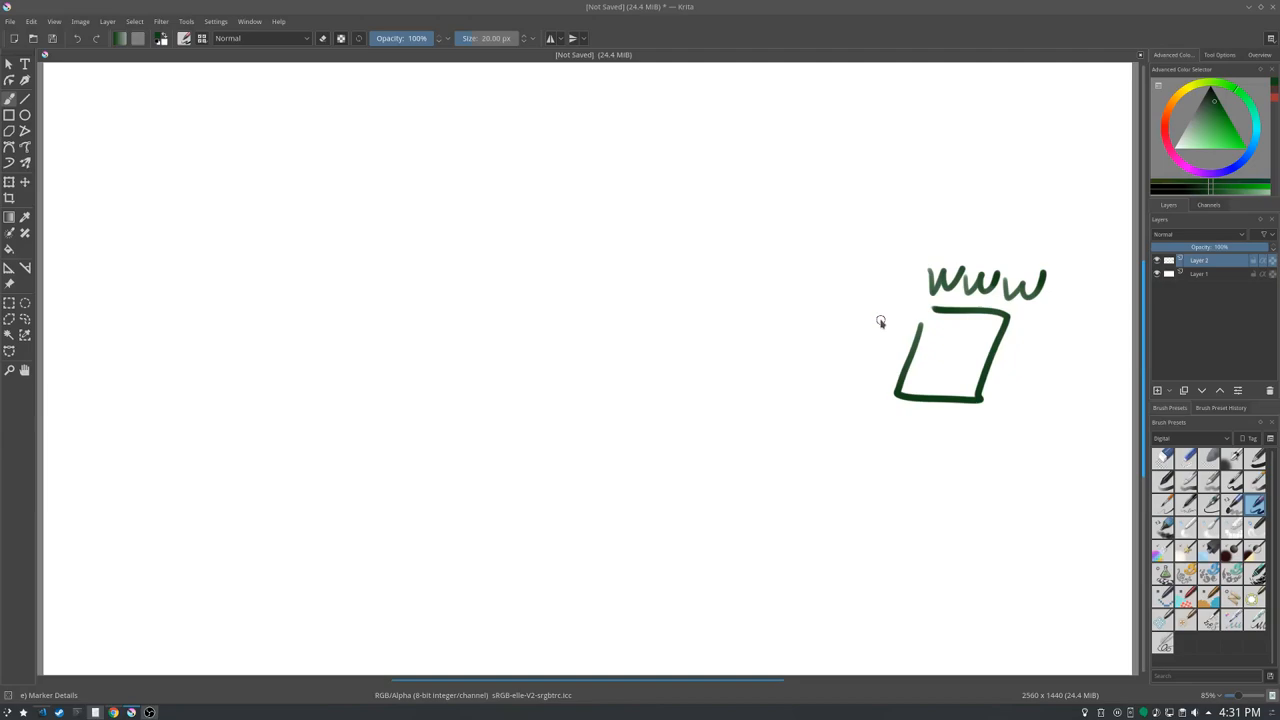
mouse_move(884, 320)
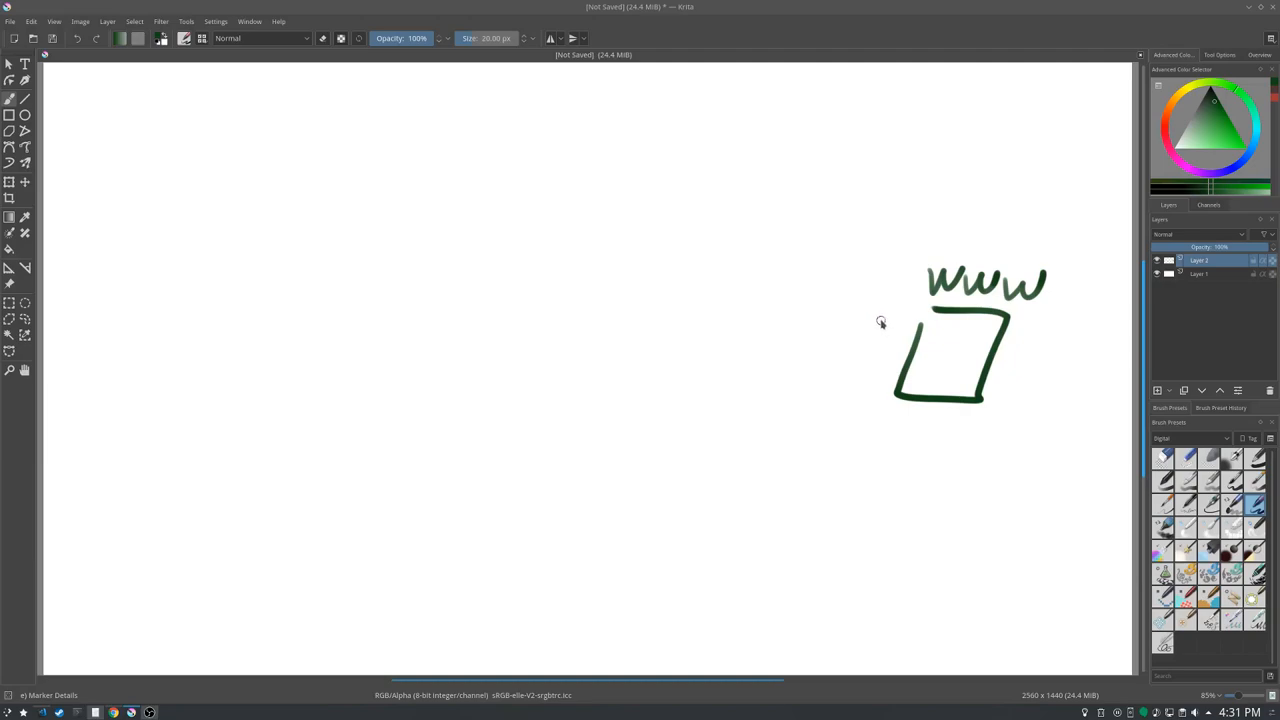
mouse_move(880, 322)
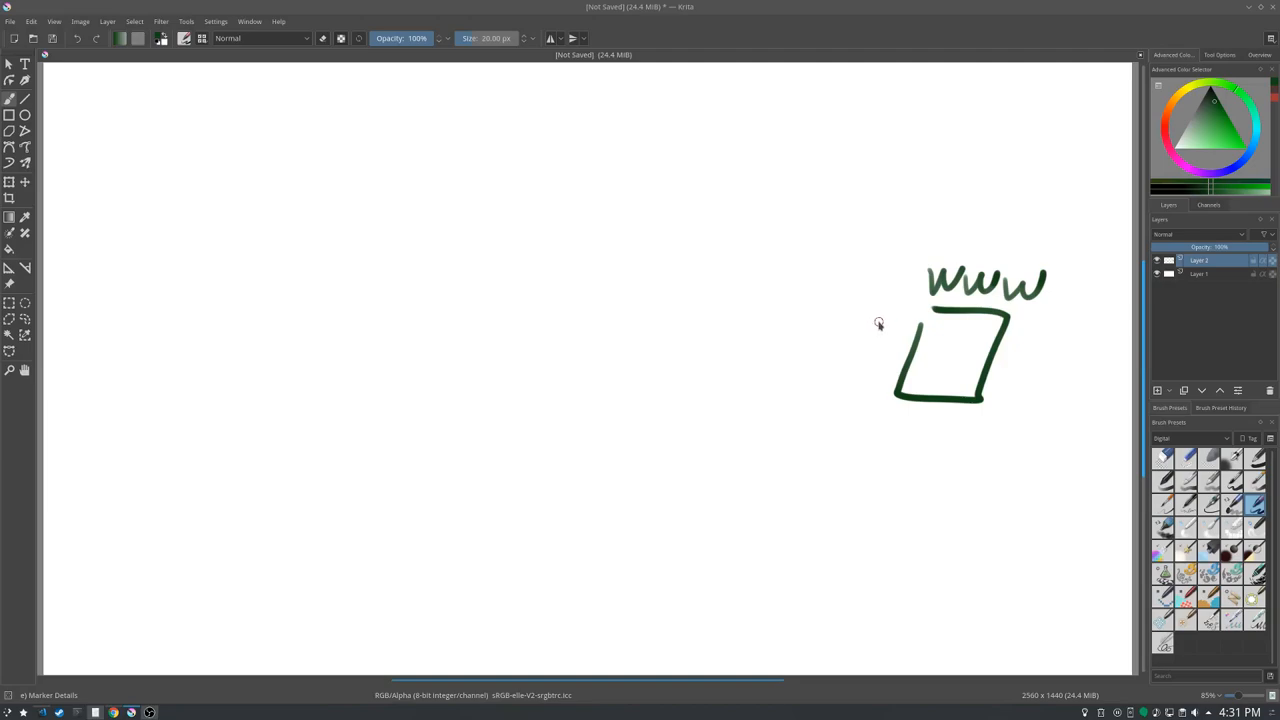
mouse_move(880, 322)
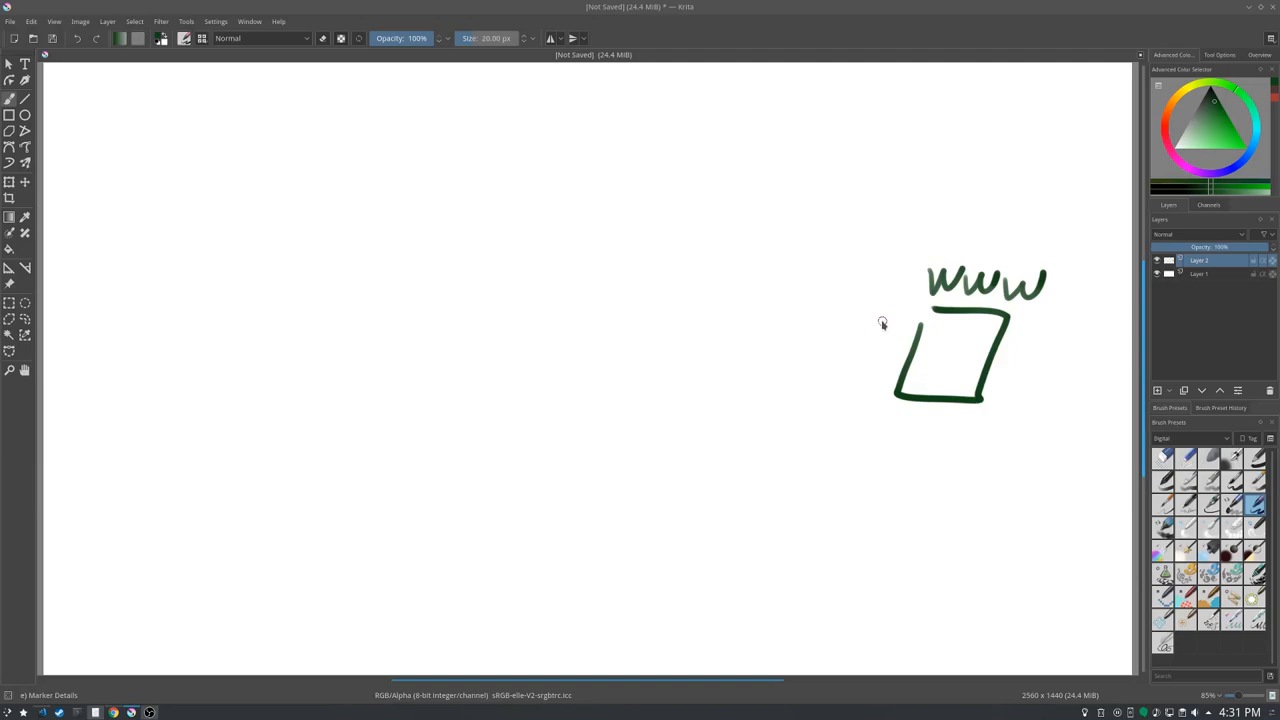
mouse_move(930, 312)
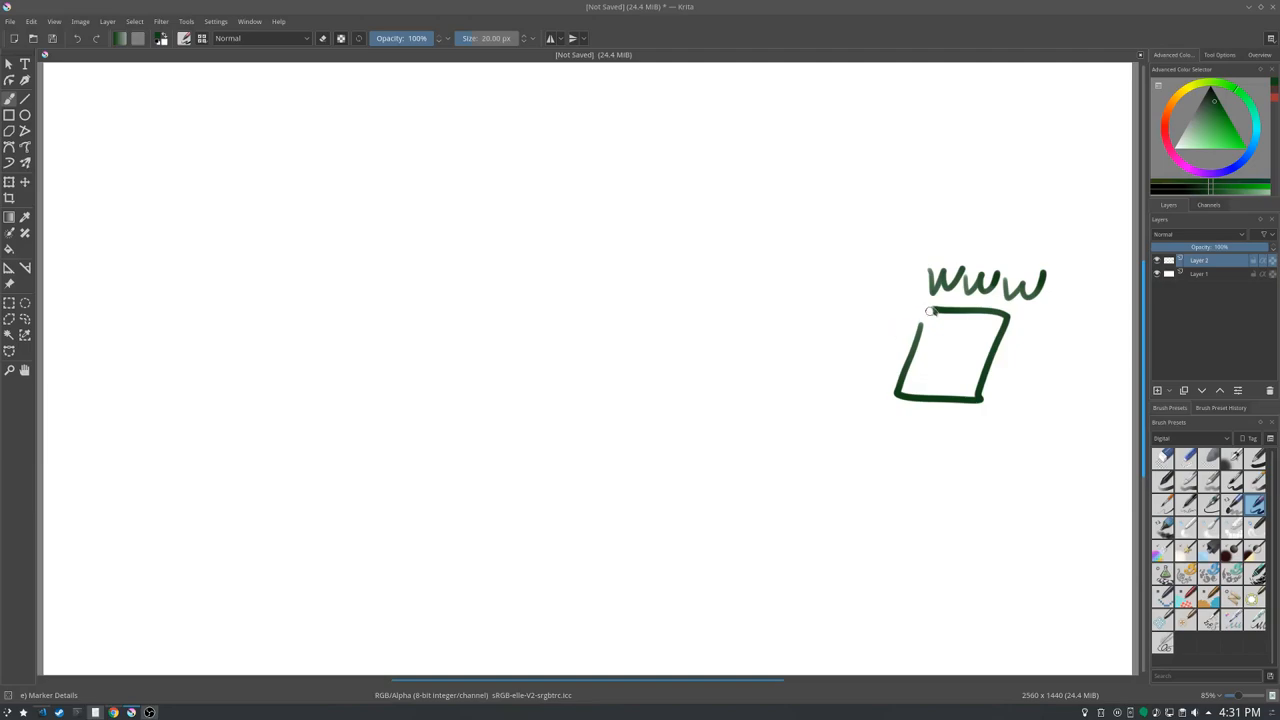
mouse_move(808, 312)
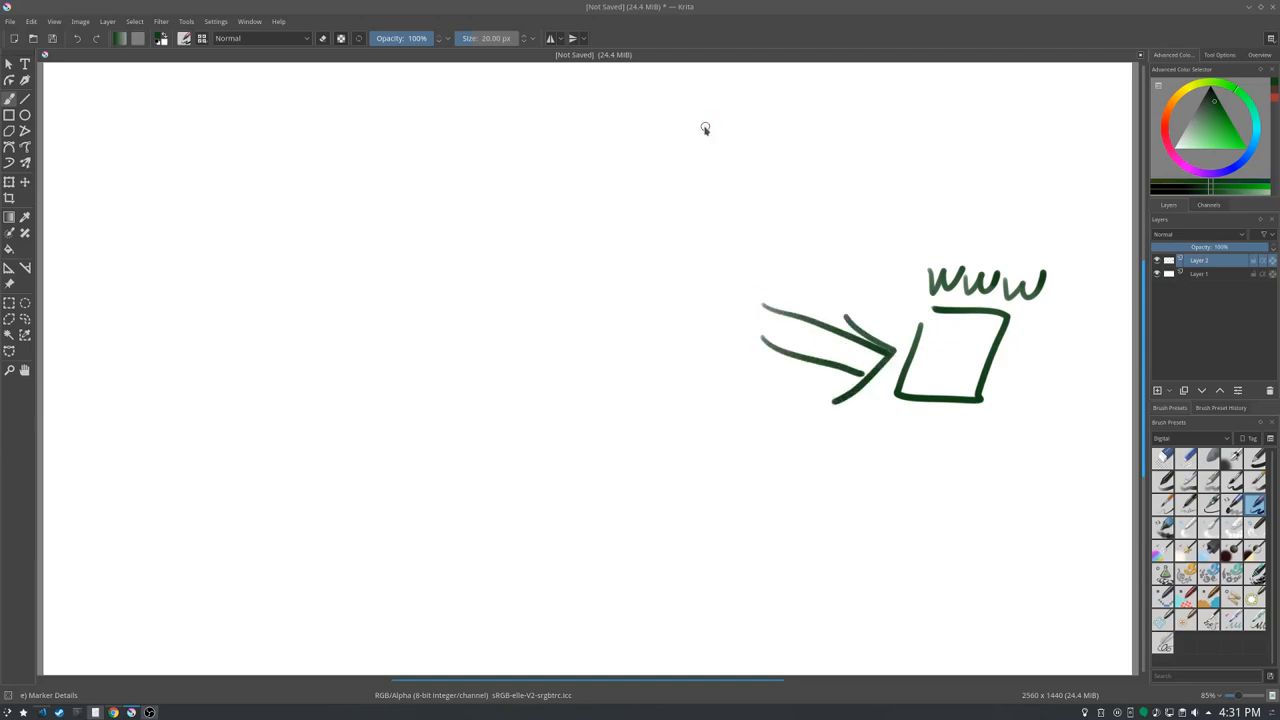
mouse_move(628, 224)
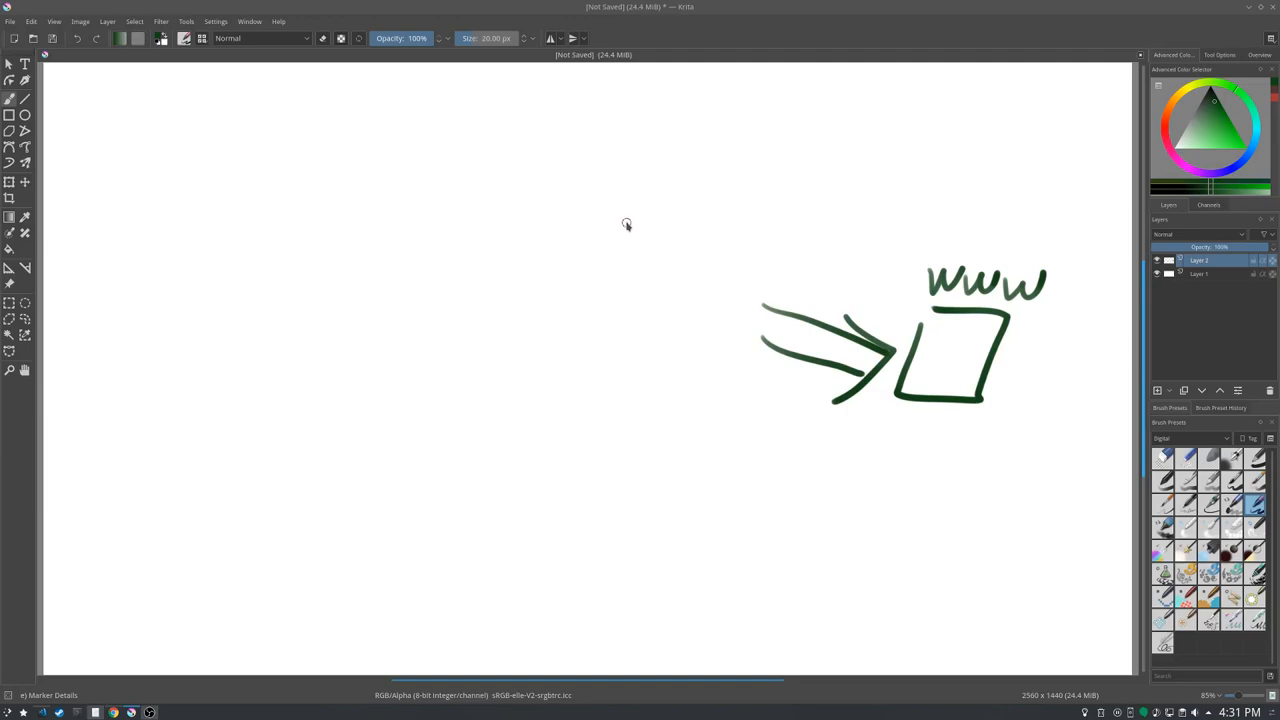
mouse_move(612, 212)
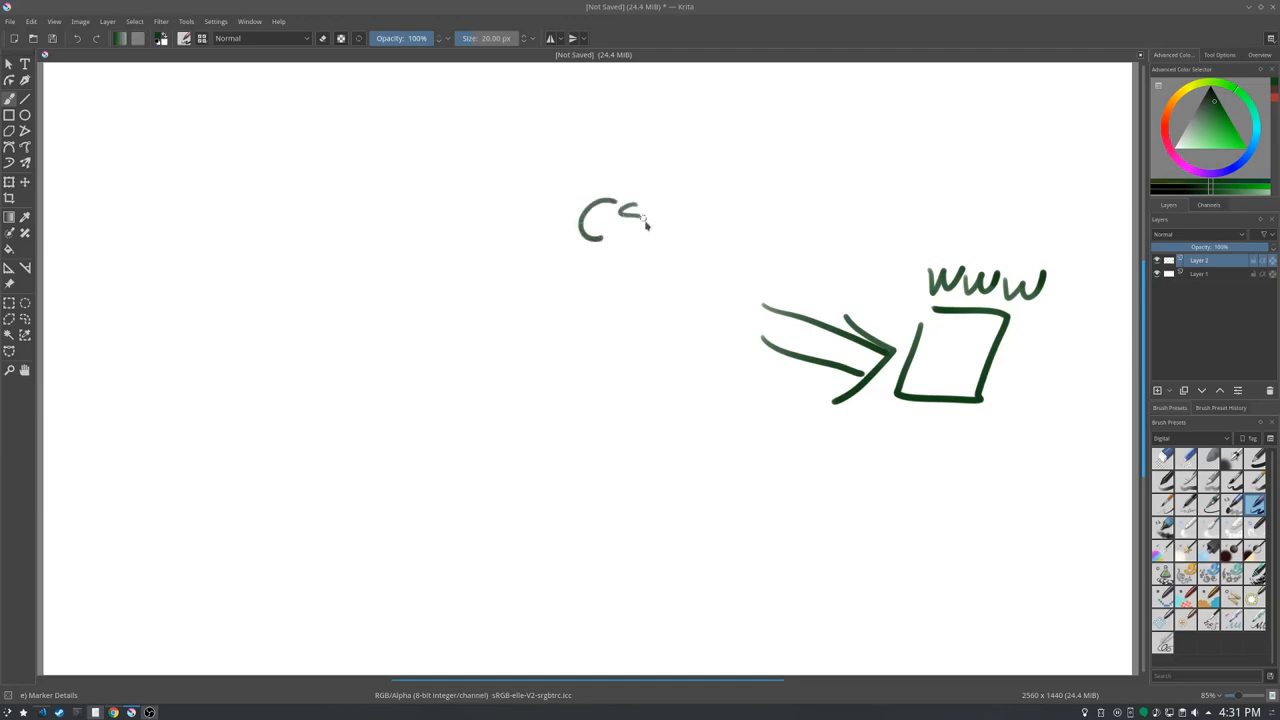
Complete the hand-written 'CSS' label above and left of the arrow.
drag(630, 210, 670, 236)
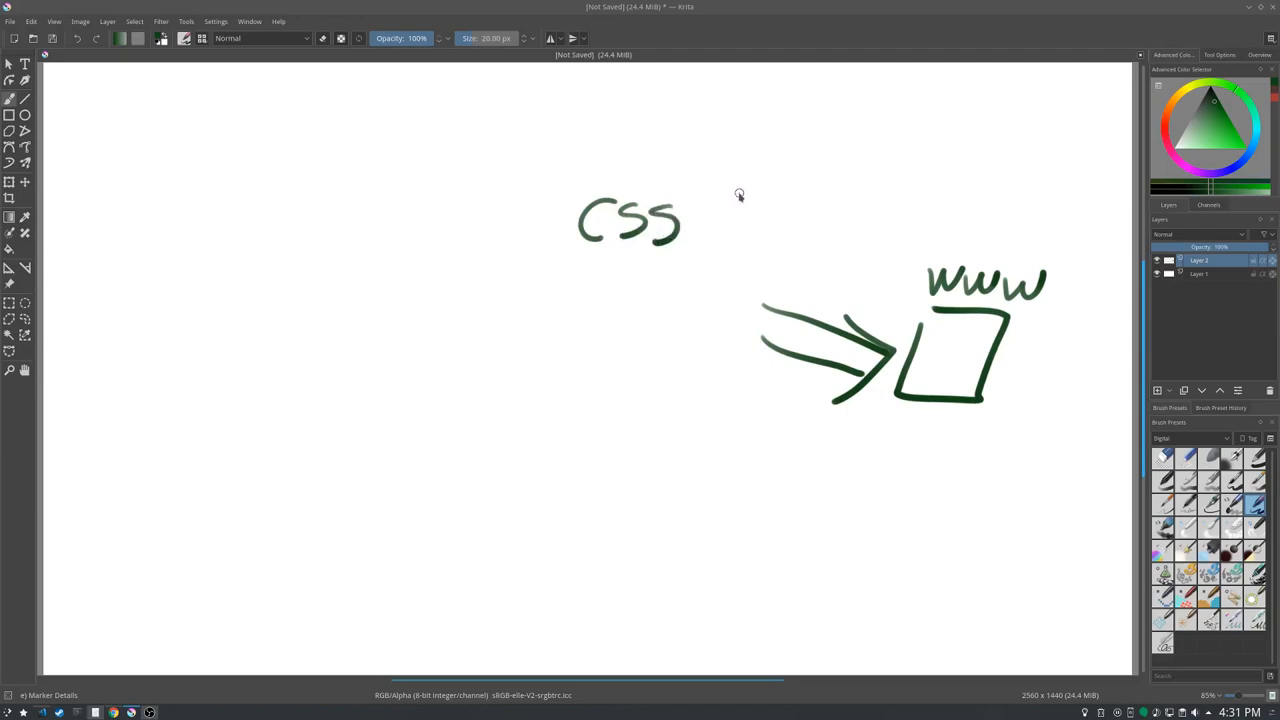
mouse_move(728, 194)
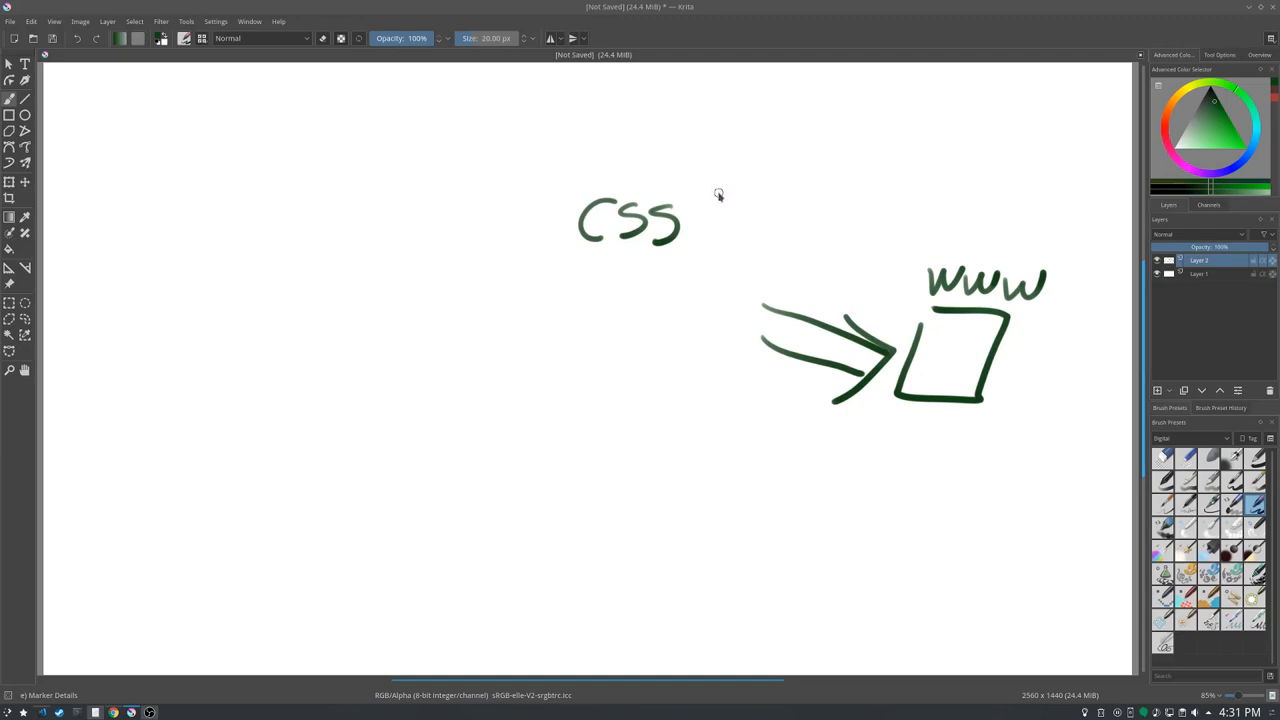
mouse_move(716, 196)
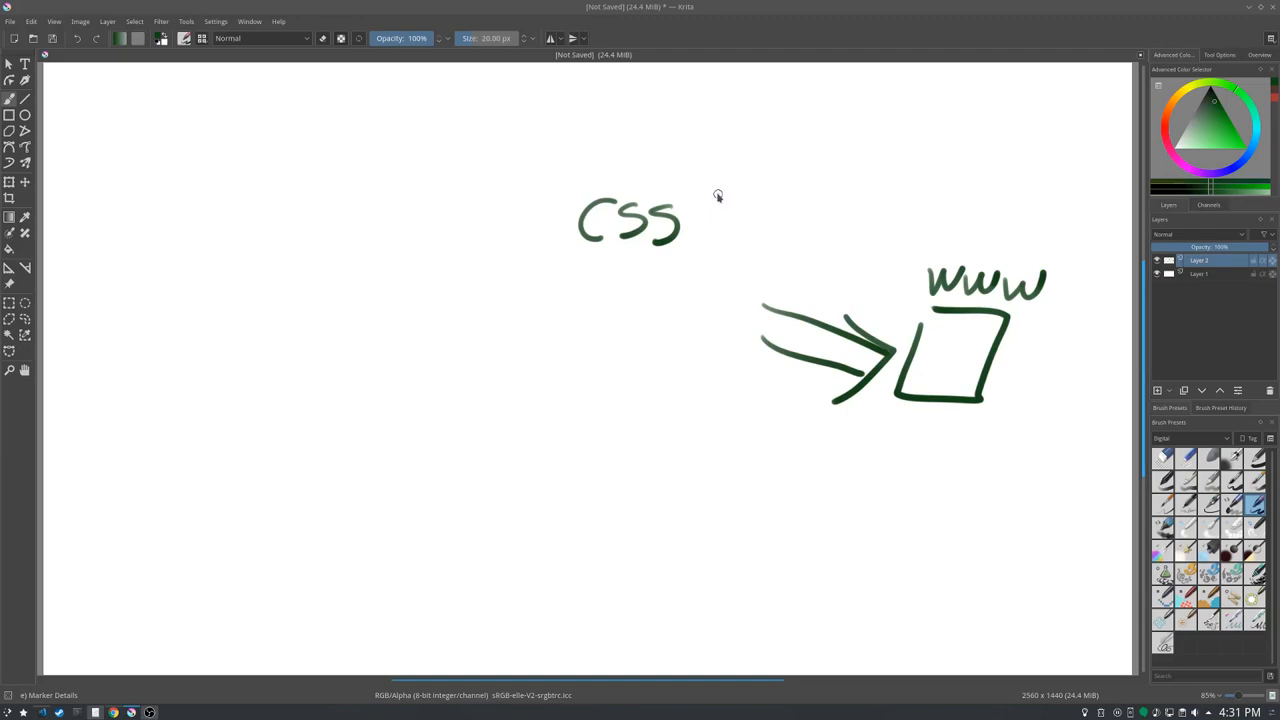
mouse_move(616, 282)
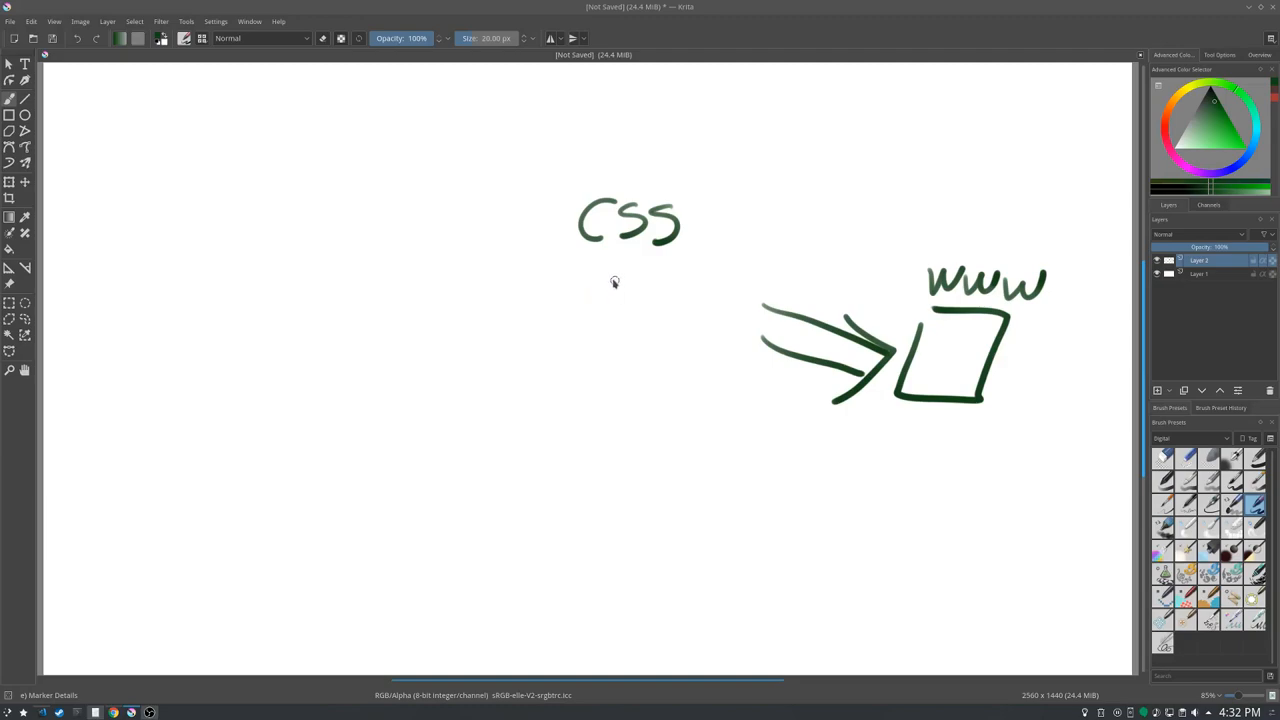
Hand-write 'JS', 'UI', 'PWA' and 'Dev' as a vertical list under 'CSS'.
drag(590, 280, 650, 310)
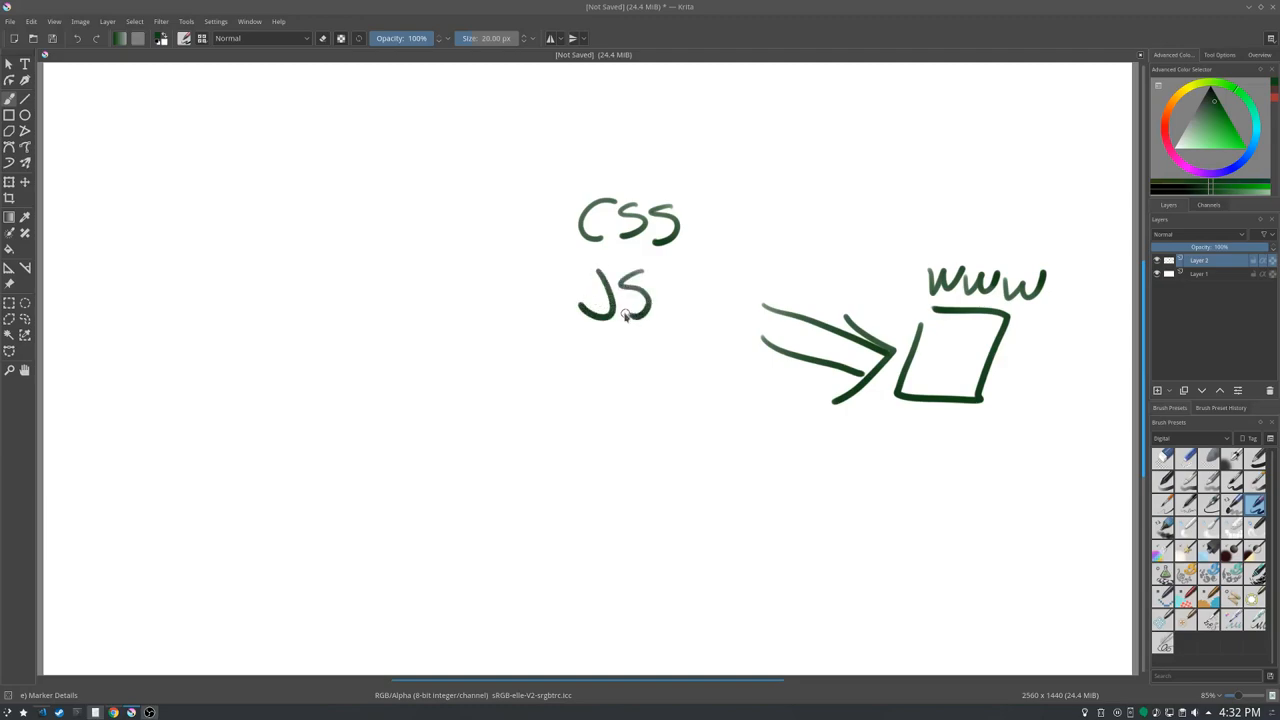
mouse_move(606, 344)
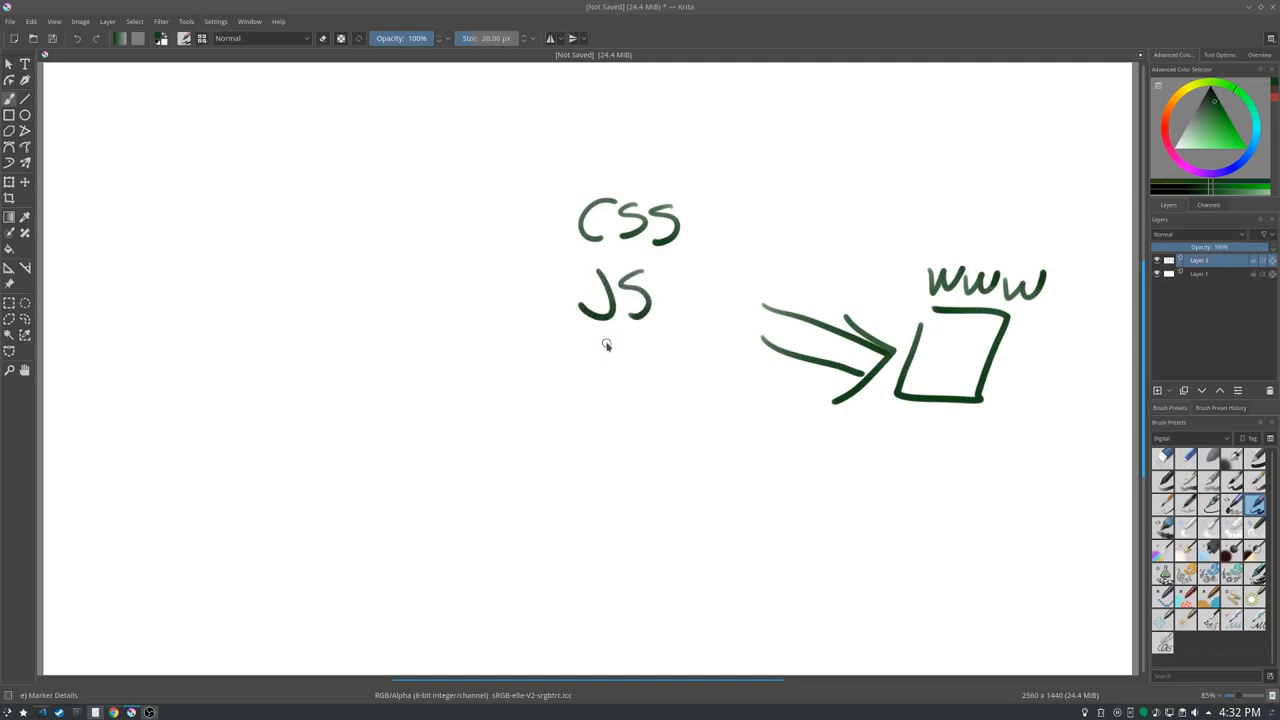
mouse_move(604, 370)
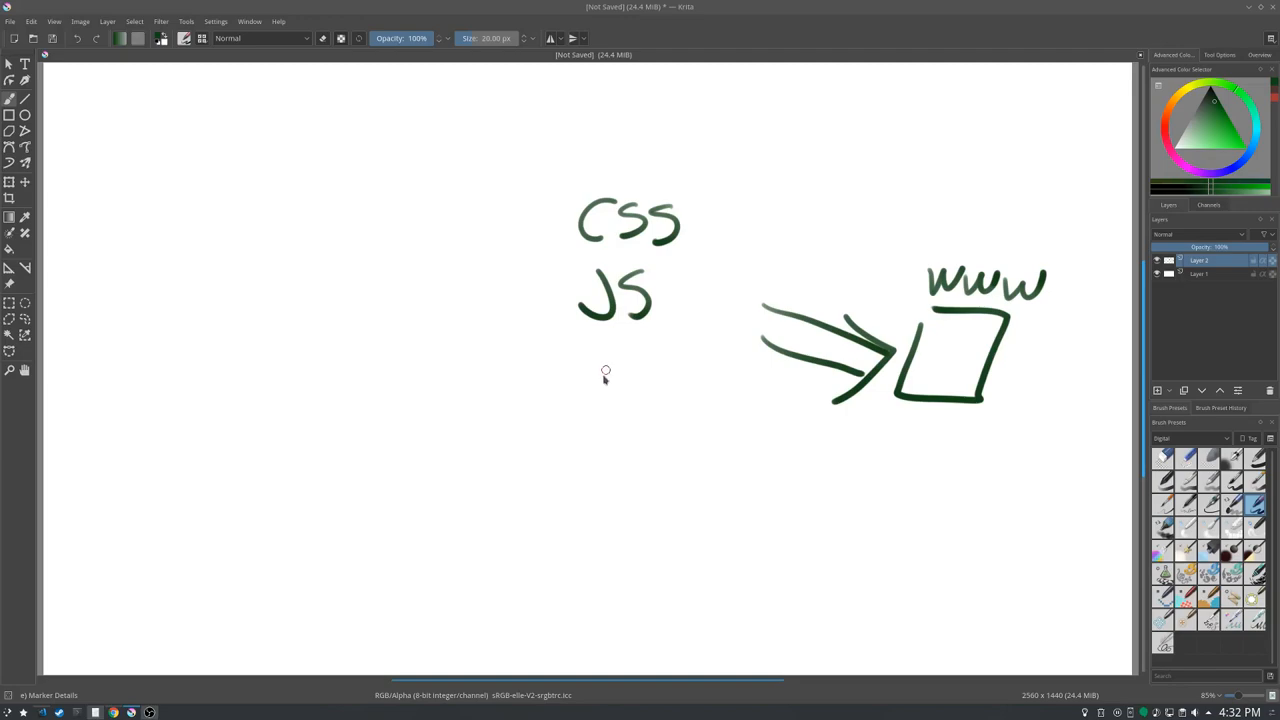
drag(586, 358, 596, 396)
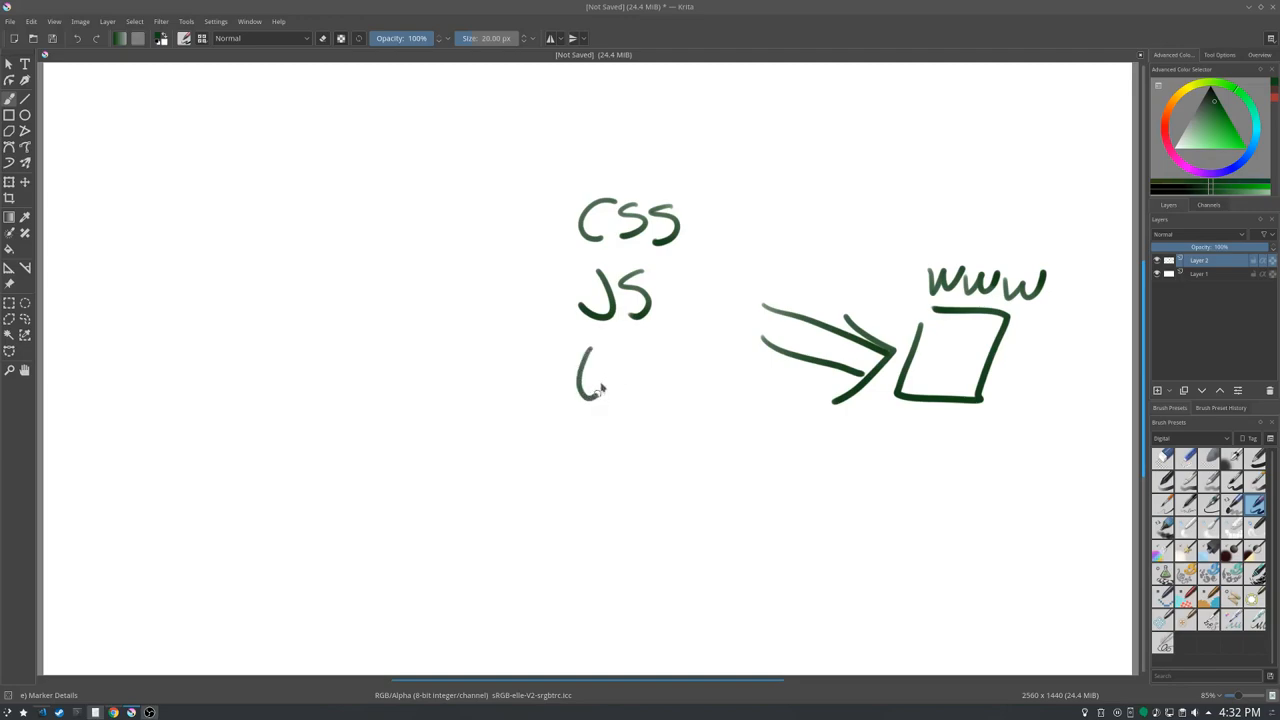
drag(600, 376, 660, 396)
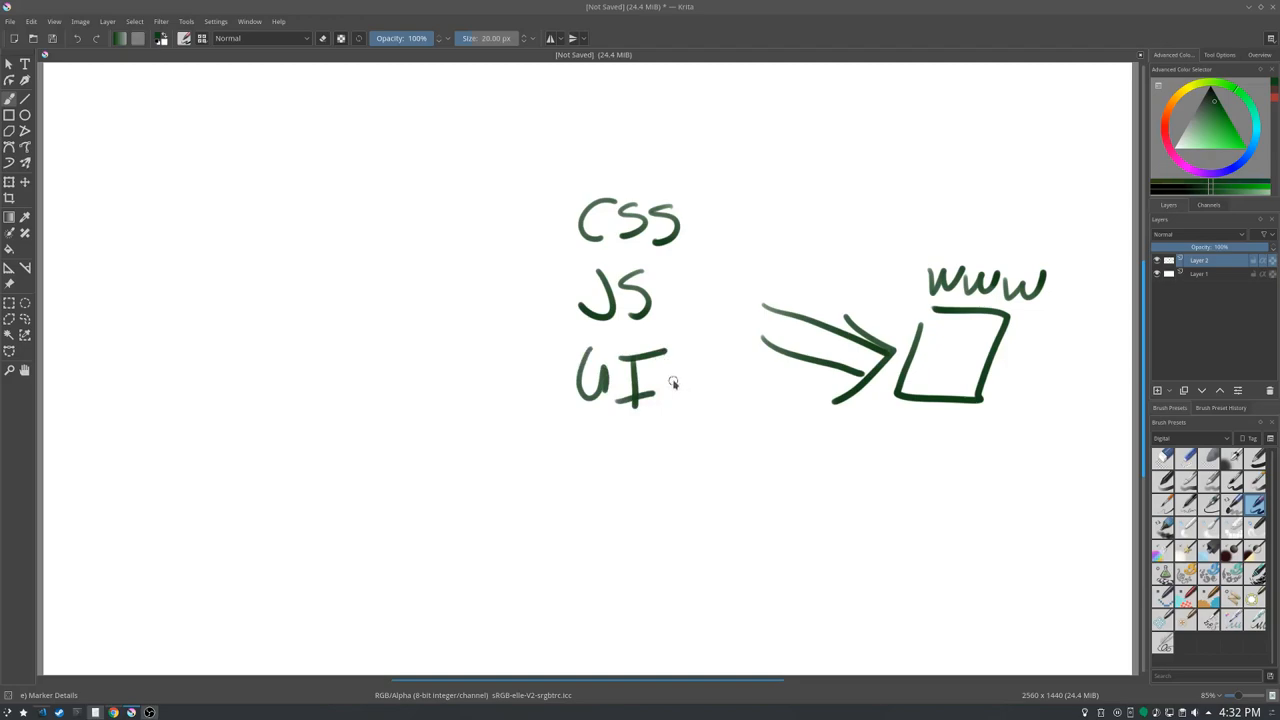
mouse_move(670, 380)
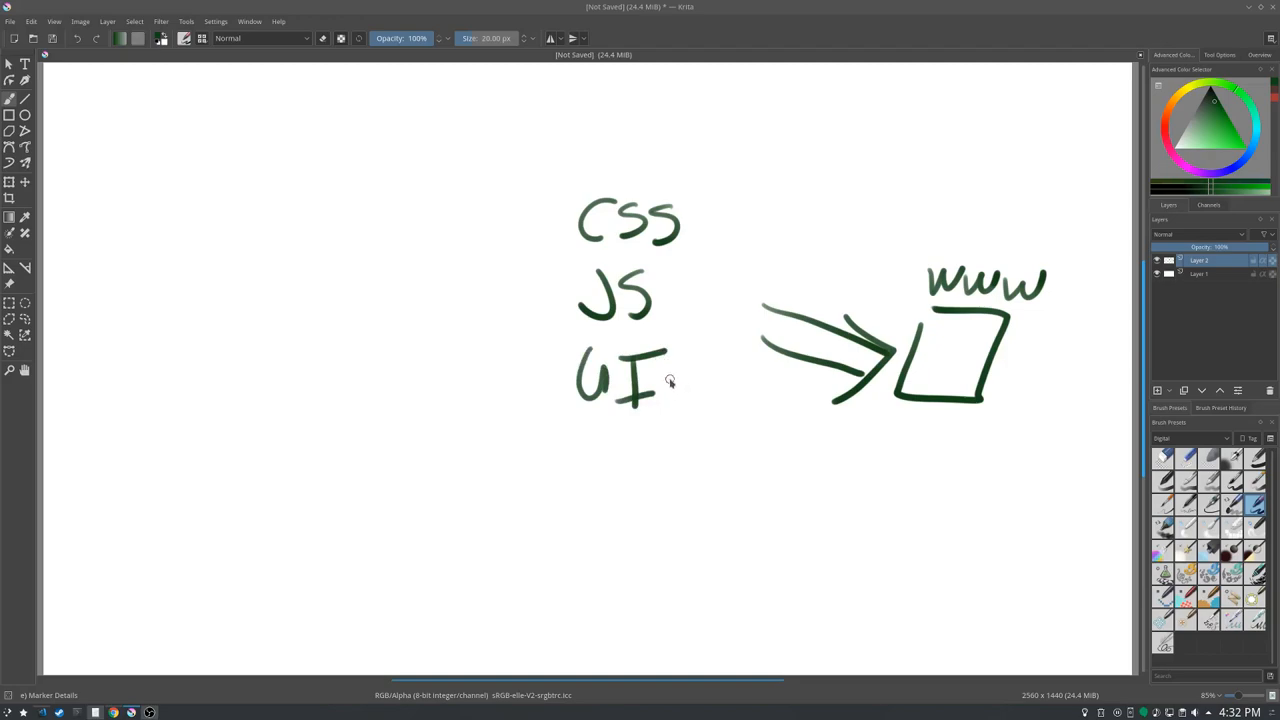
mouse_move(668, 378)
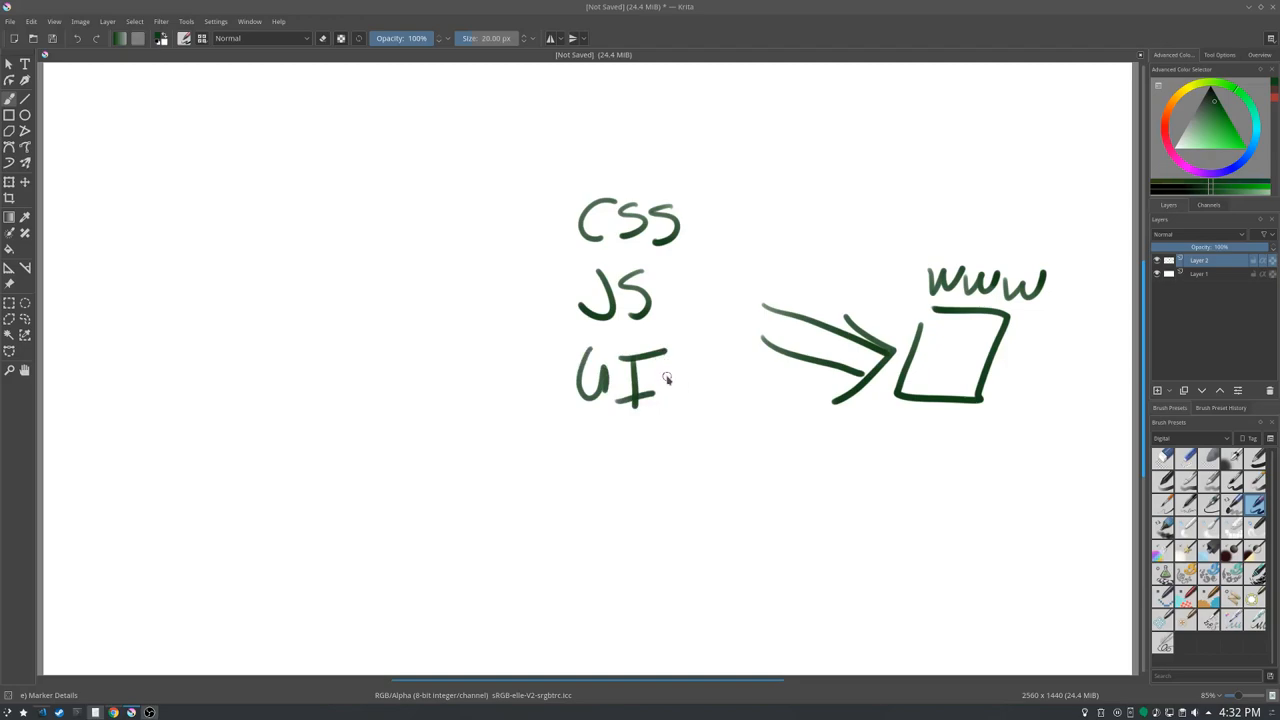
mouse_move(668, 378)
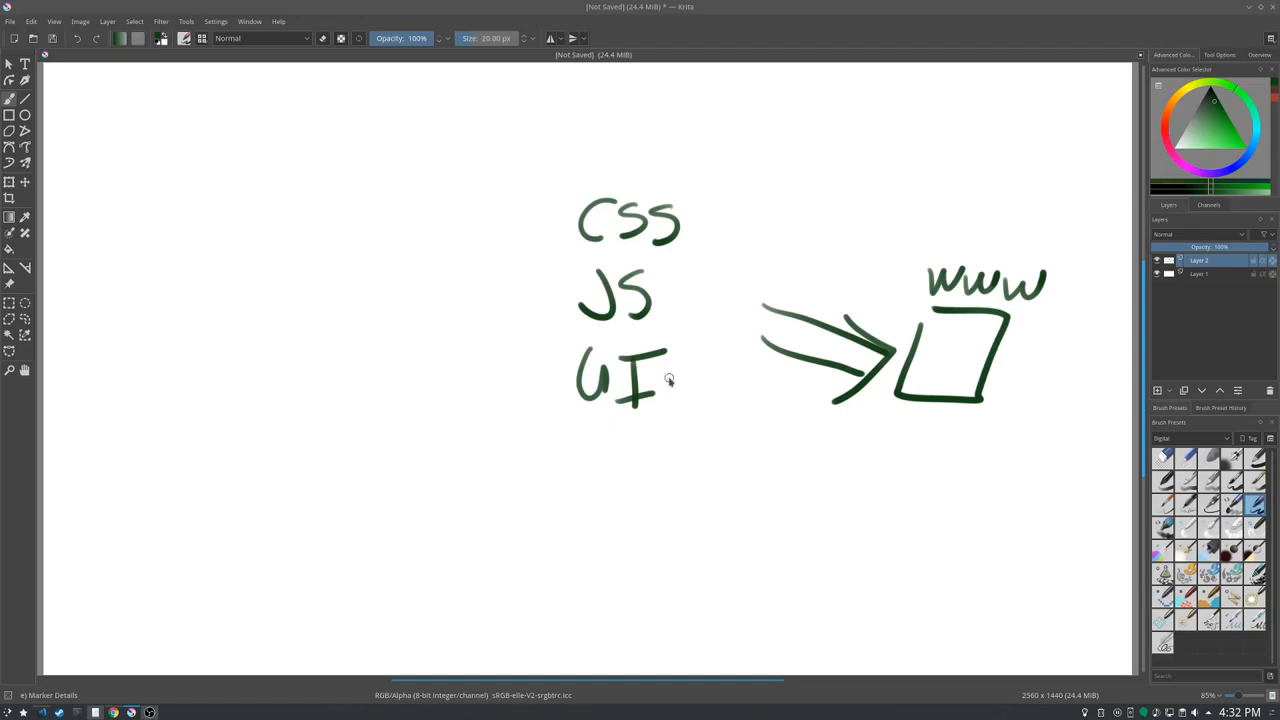
mouse_move(668, 380)
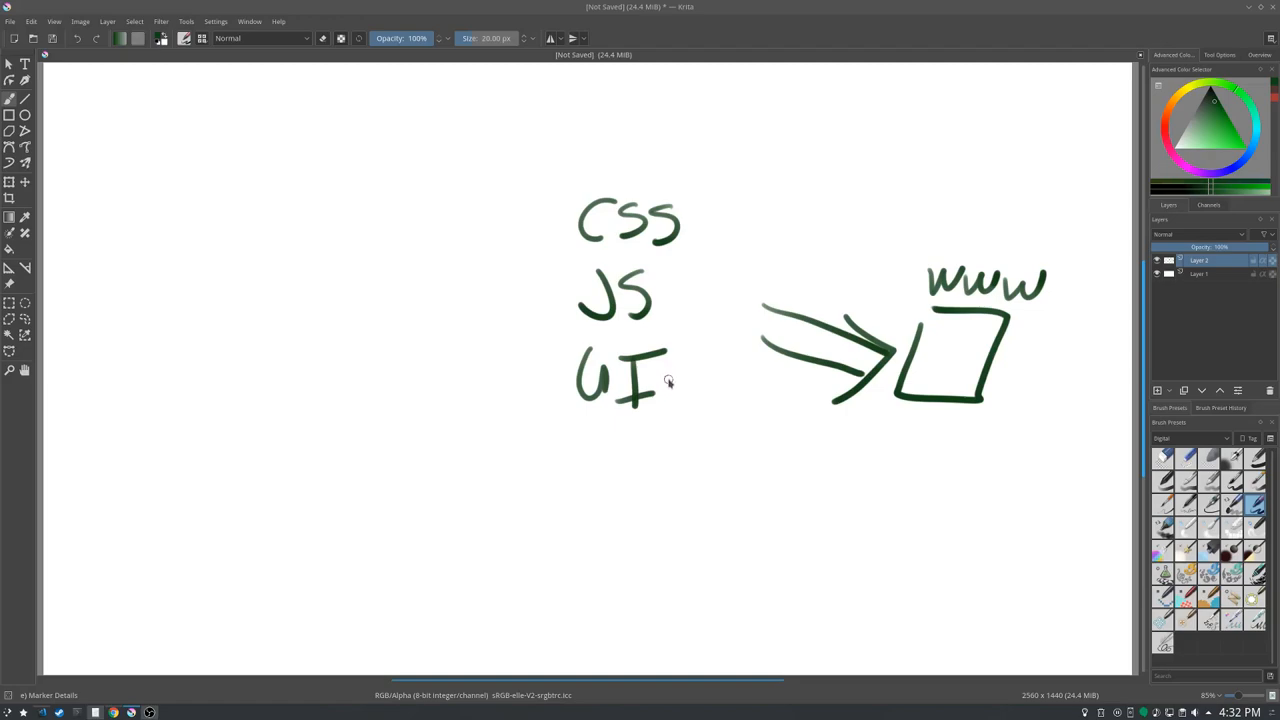
mouse_move(668, 380)
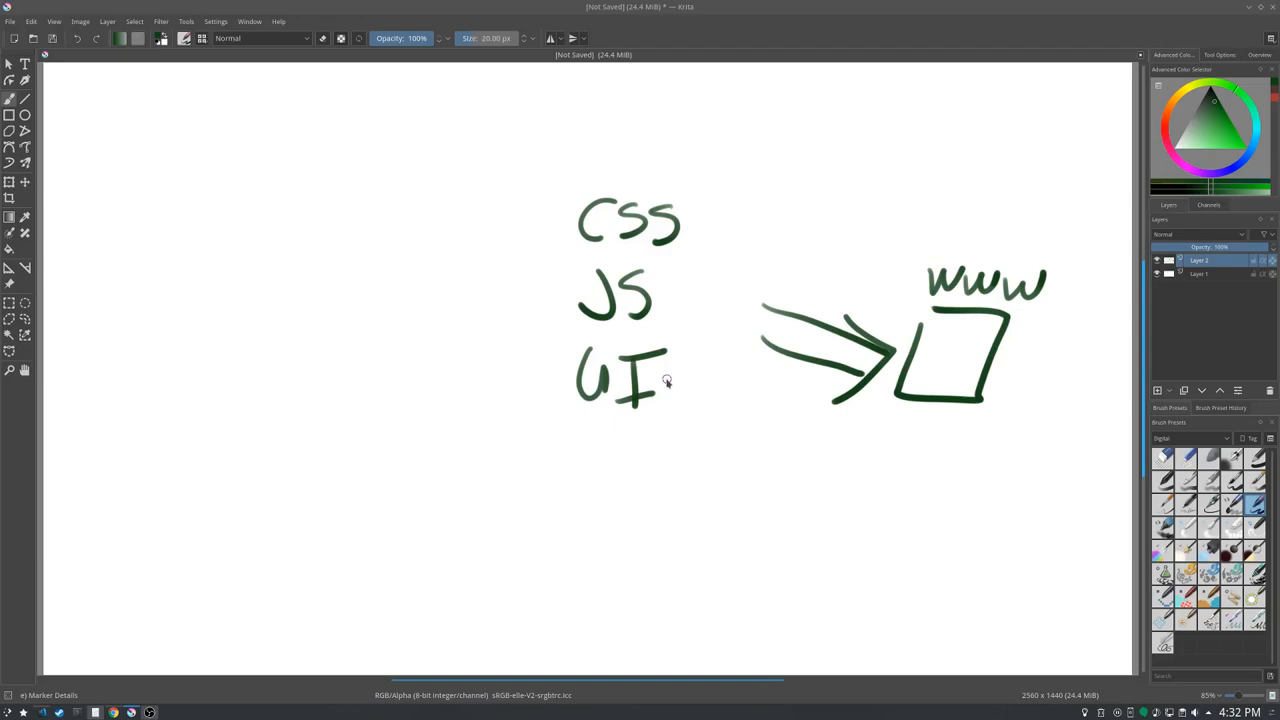
mouse_move(676, 404)
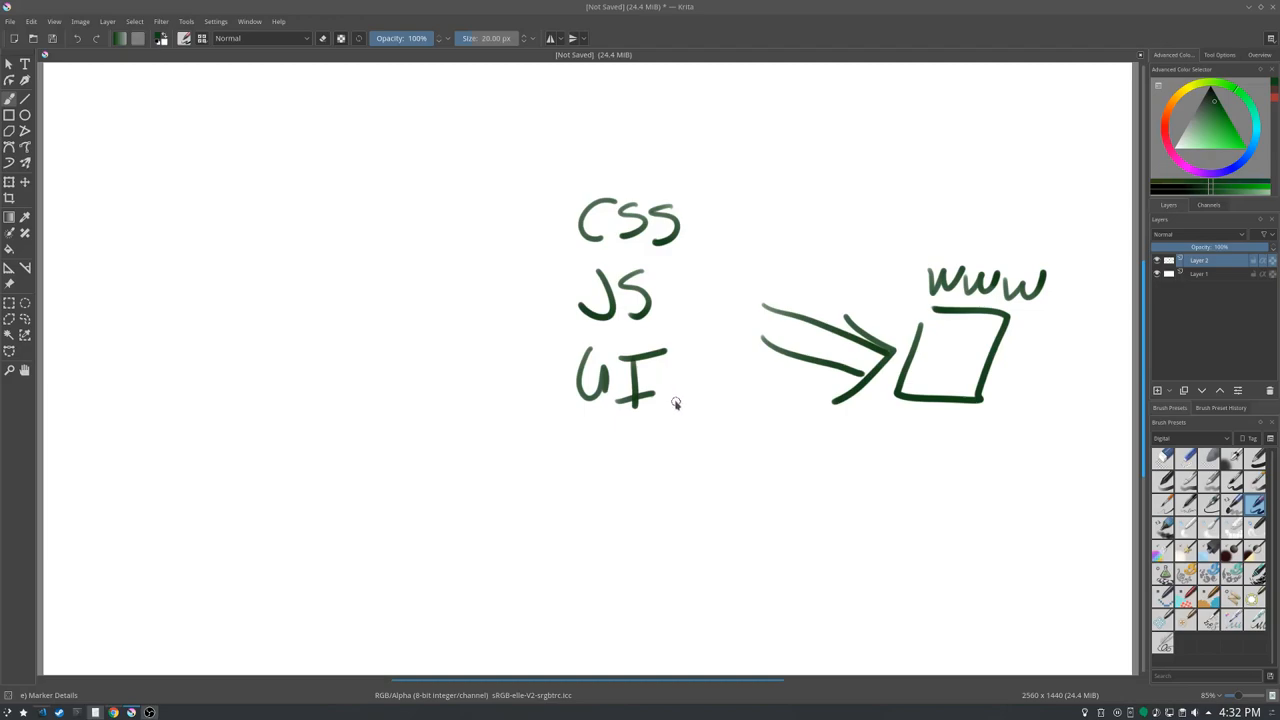
mouse_move(590, 426)
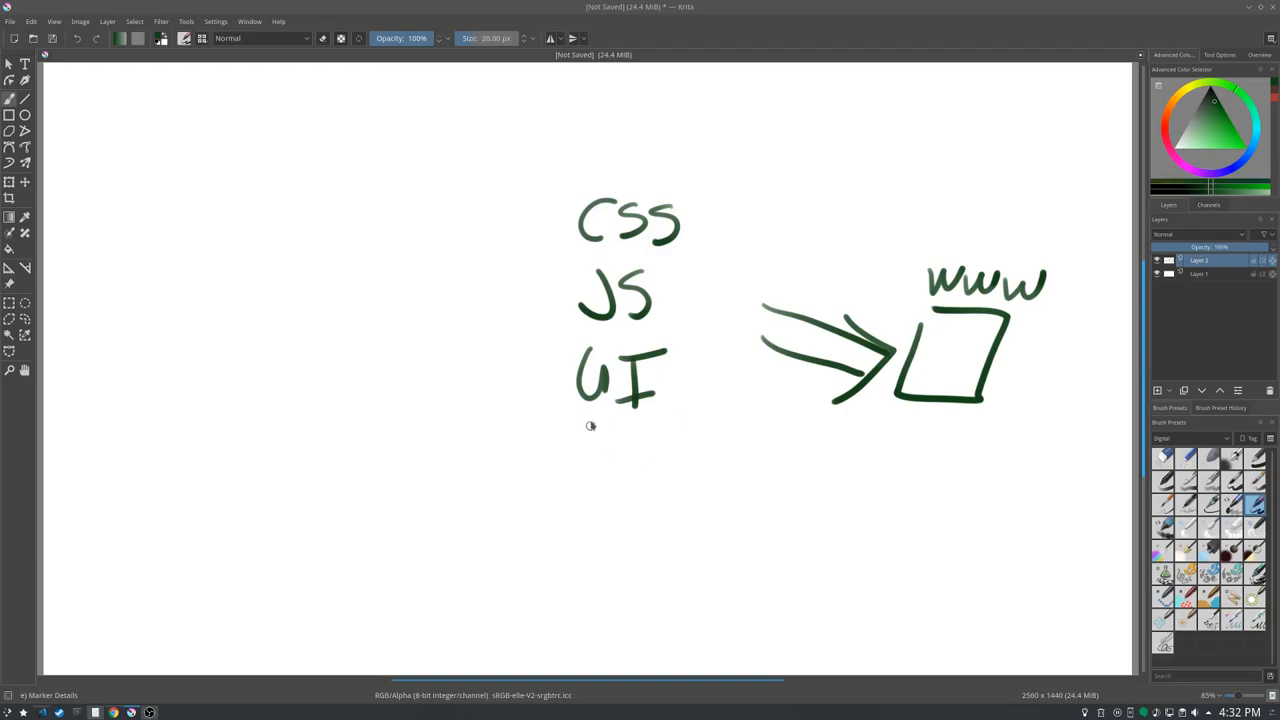
drag(564, 440, 624, 470)
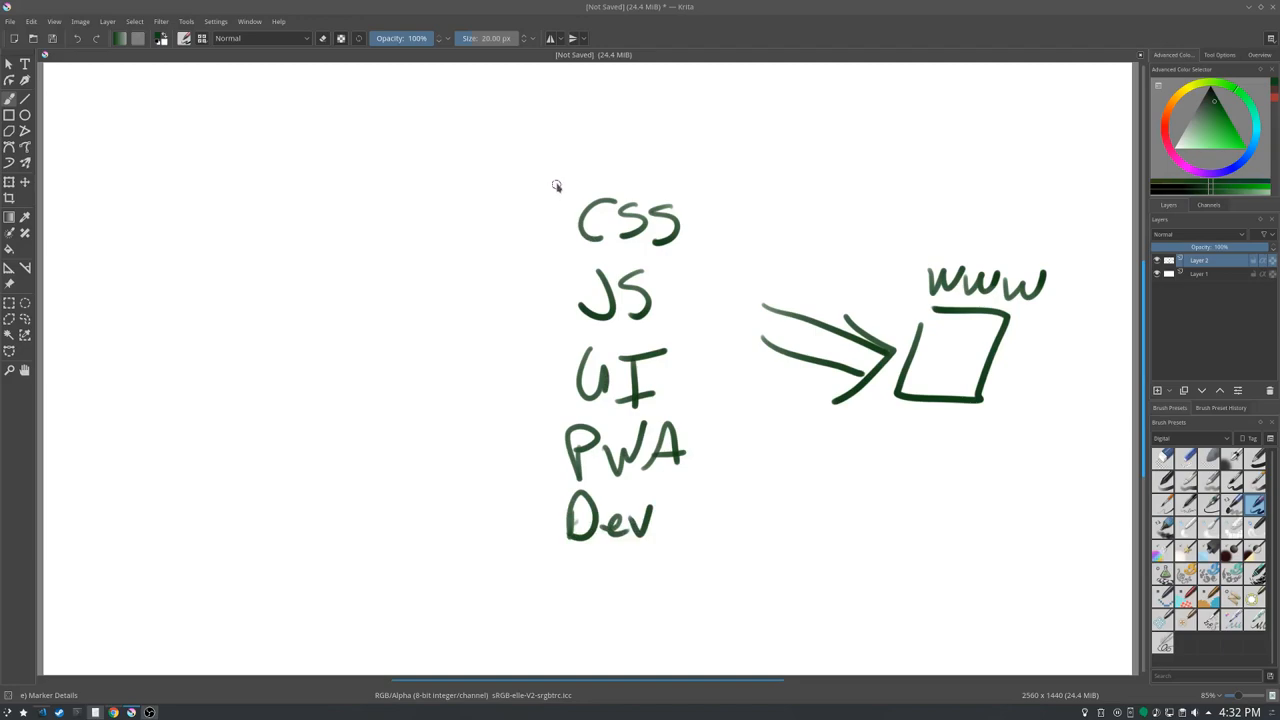
Draw a tall wrapper box with a bow on top enclosing the CSS-to-Dev list.
drag(556, 184, 538, 552)
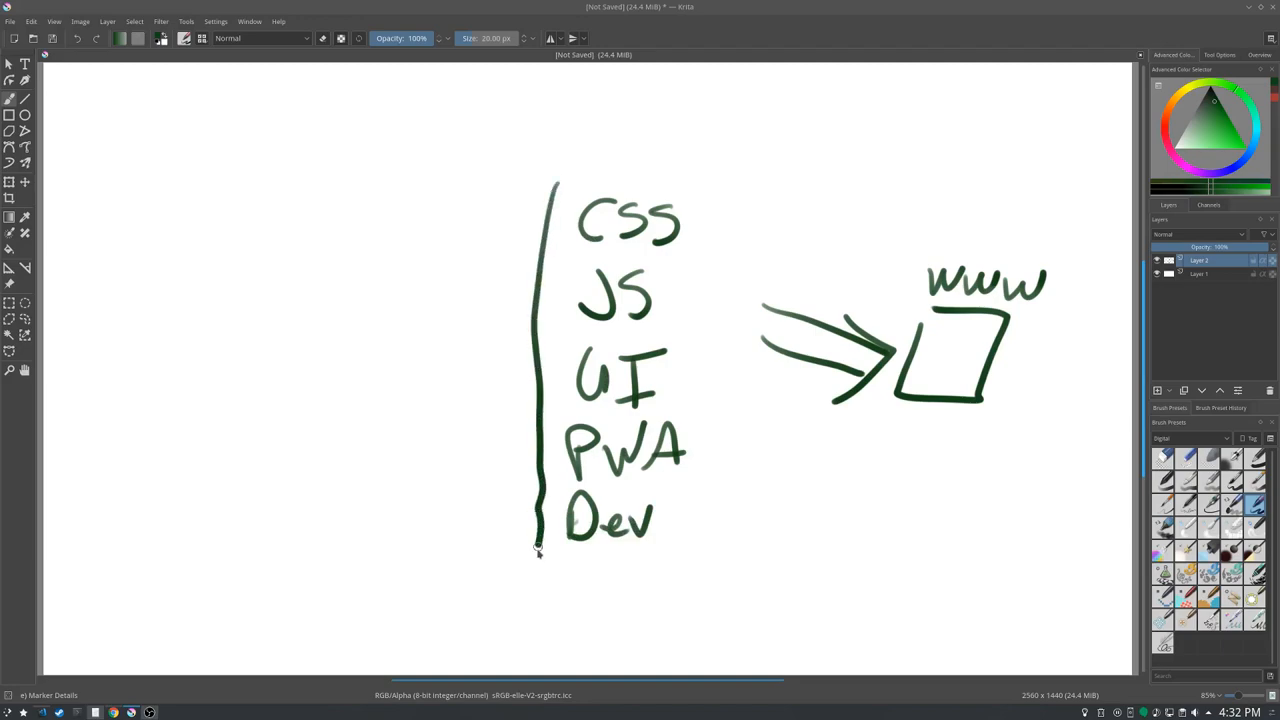
drag(536, 552, 584, 168)
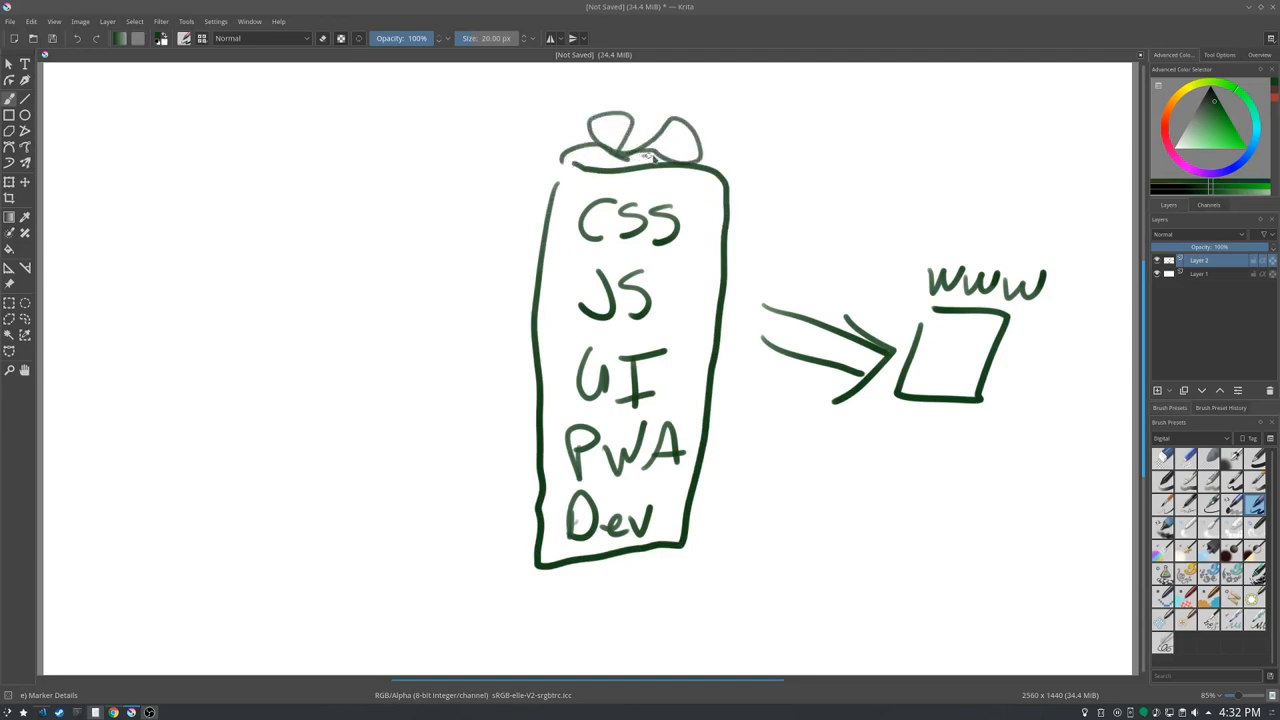
drag(636, 160, 740, 176)
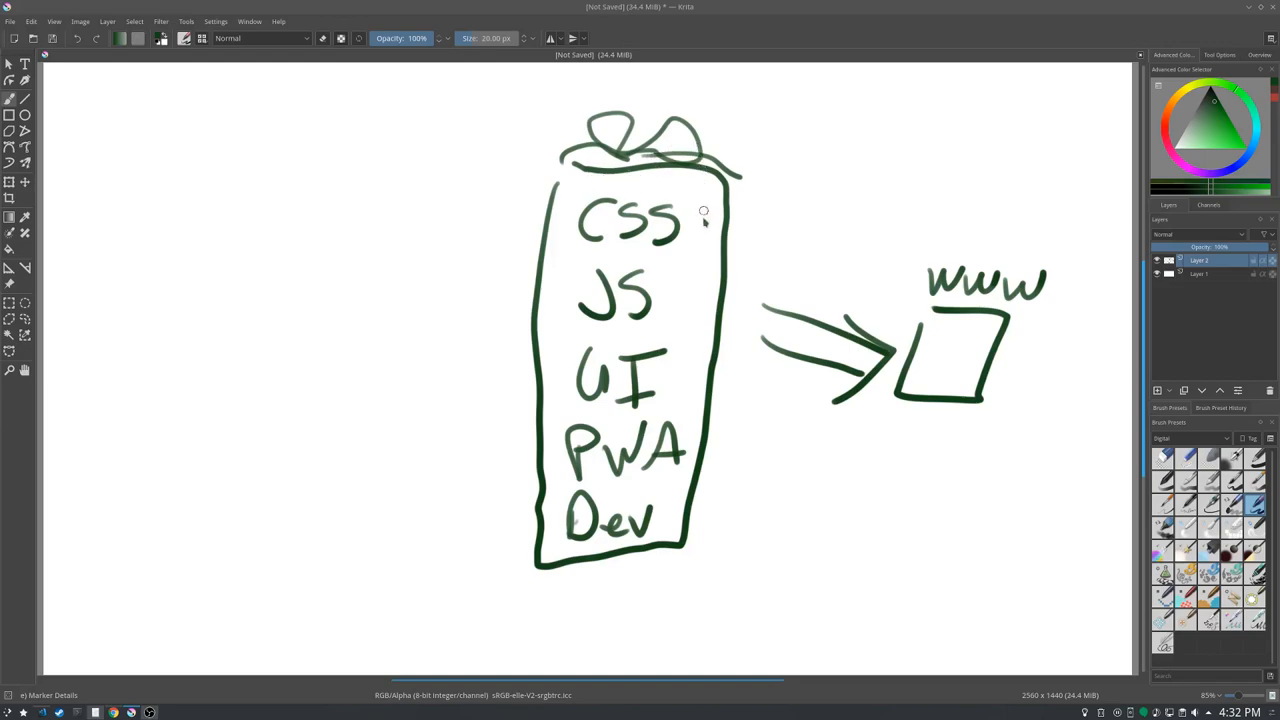
mouse_move(540, 334)
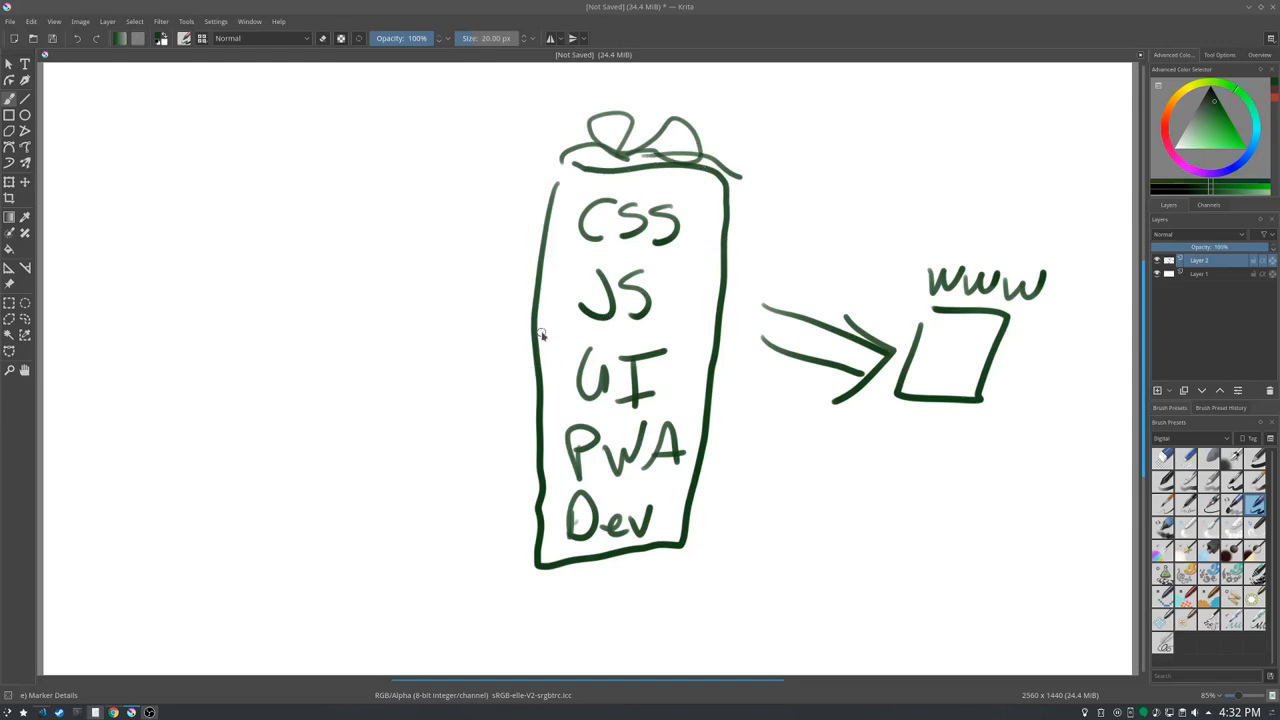
mouse_move(378, 224)
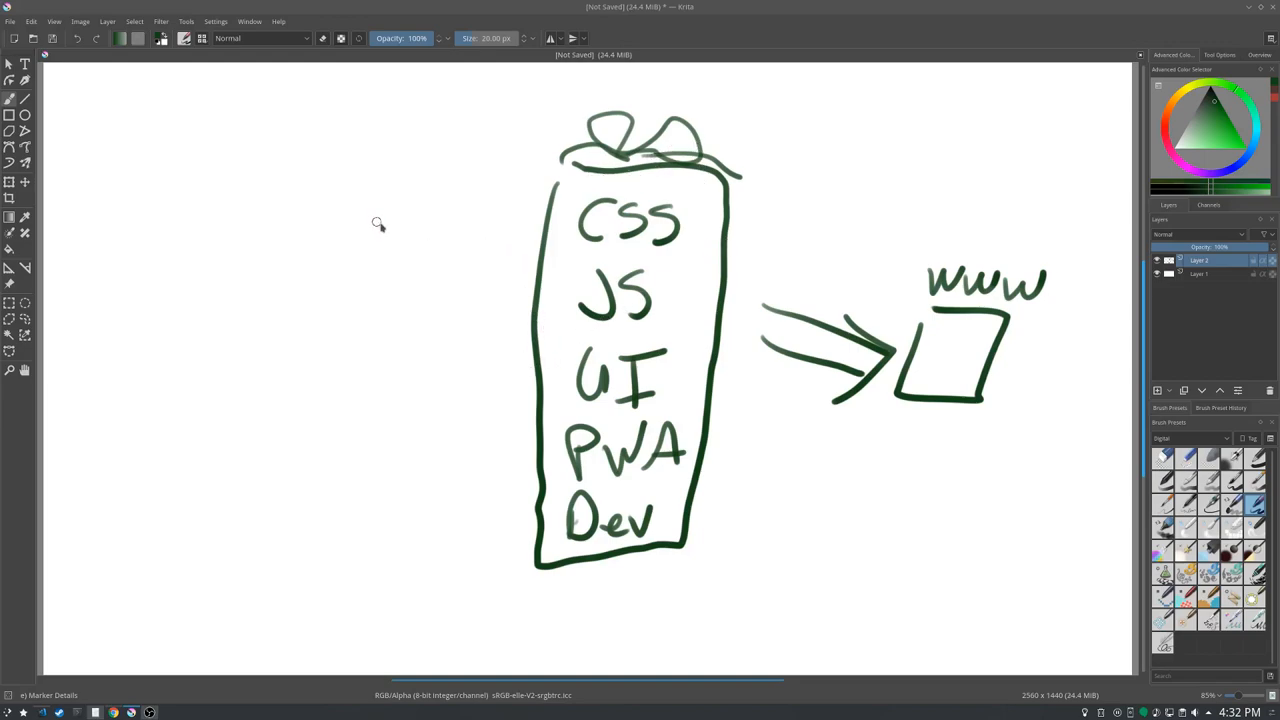
mouse_move(502, 310)
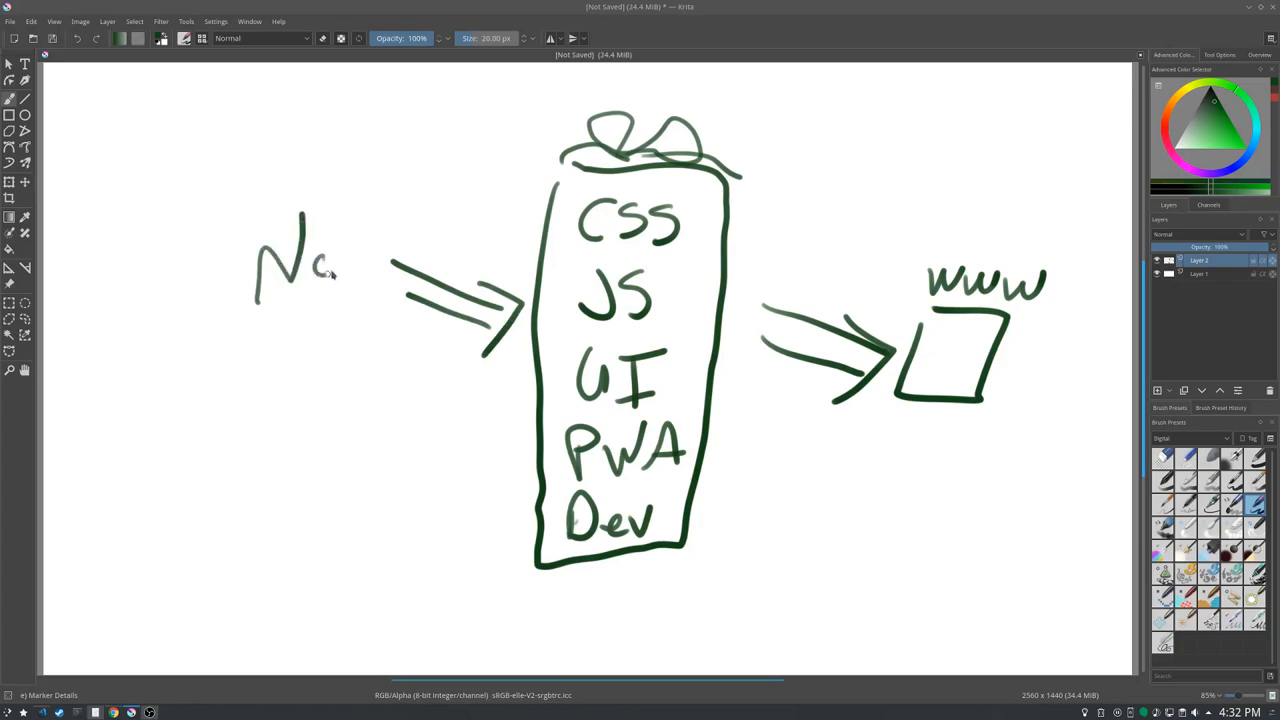
Finish the 'Node' label and write 'GIT' with its arrow into the bundle.
drag(340, 250, 404, 250)
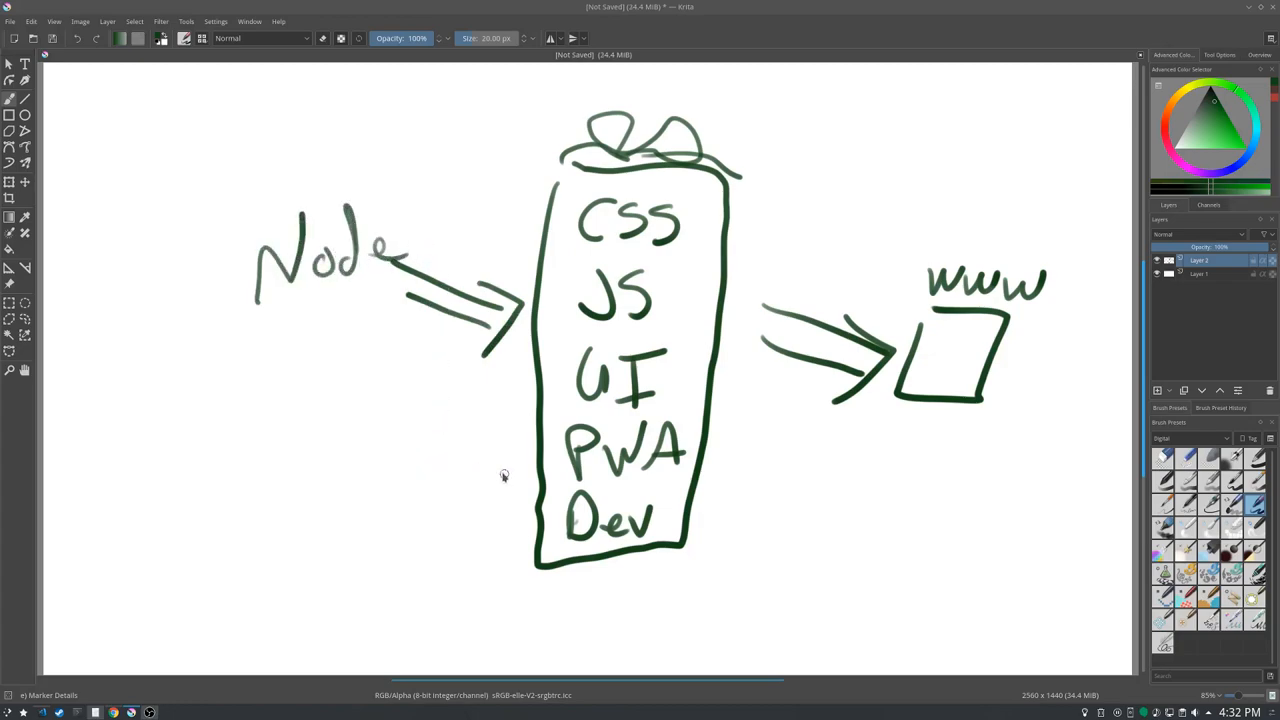
mouse_move(438, 400)
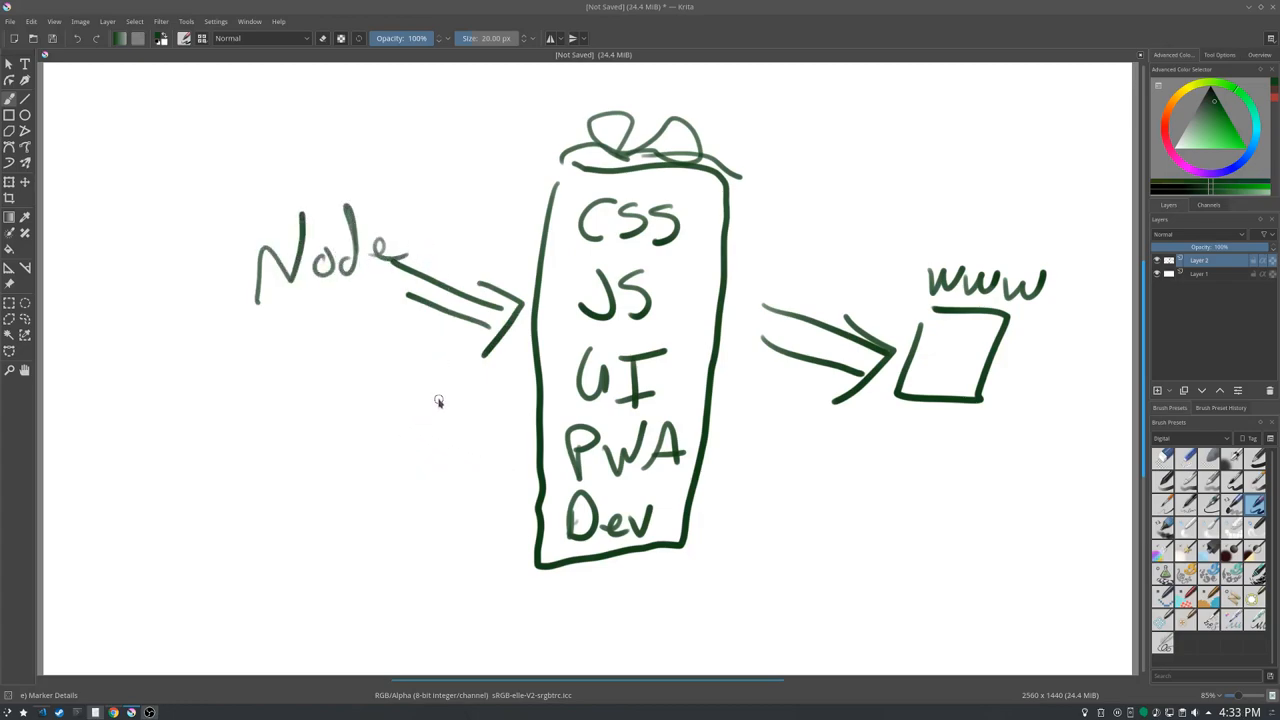
mouse_move(374, 458)
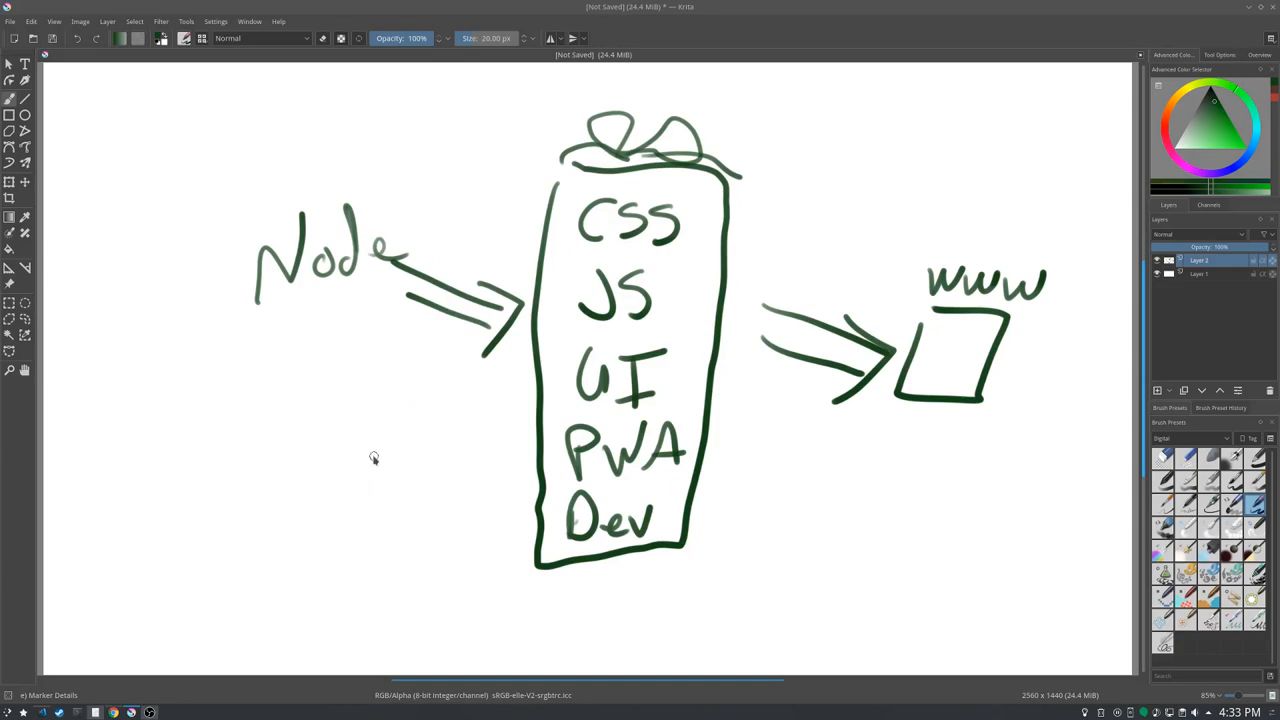
mouse_move(408, 438)
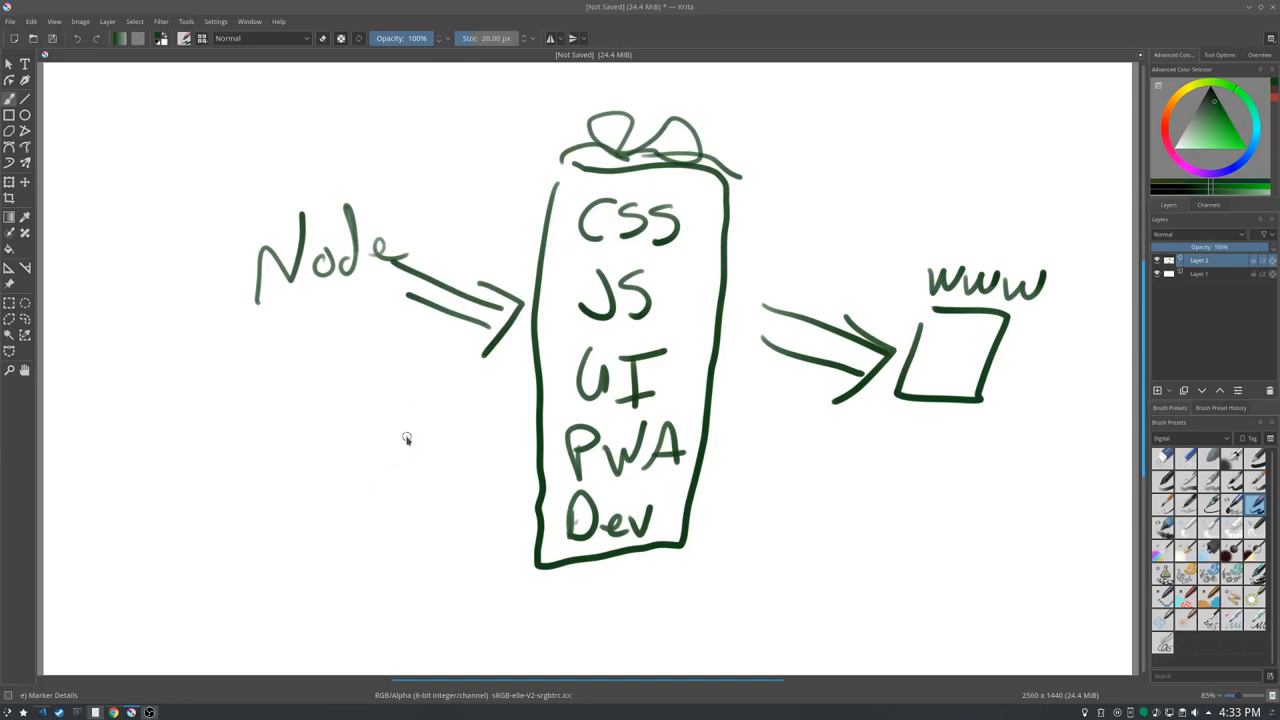
mouse_move(412, 436)
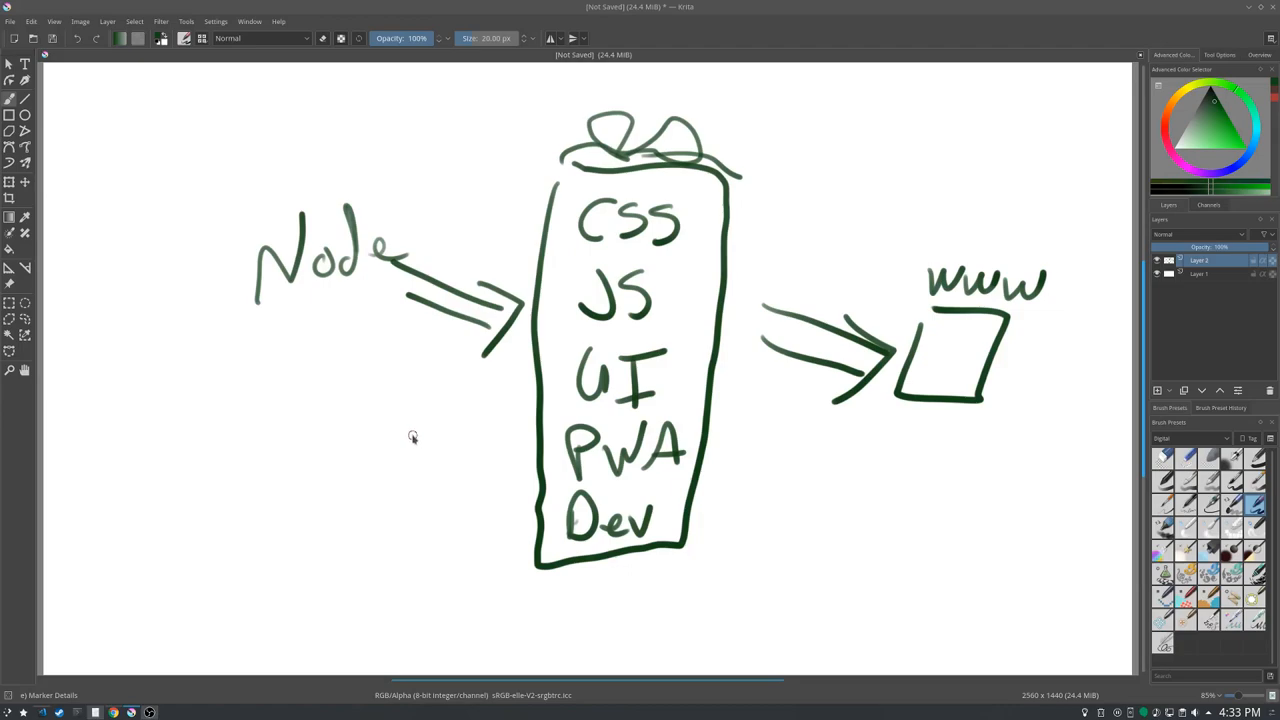
drag(376, 464, 480, 432)
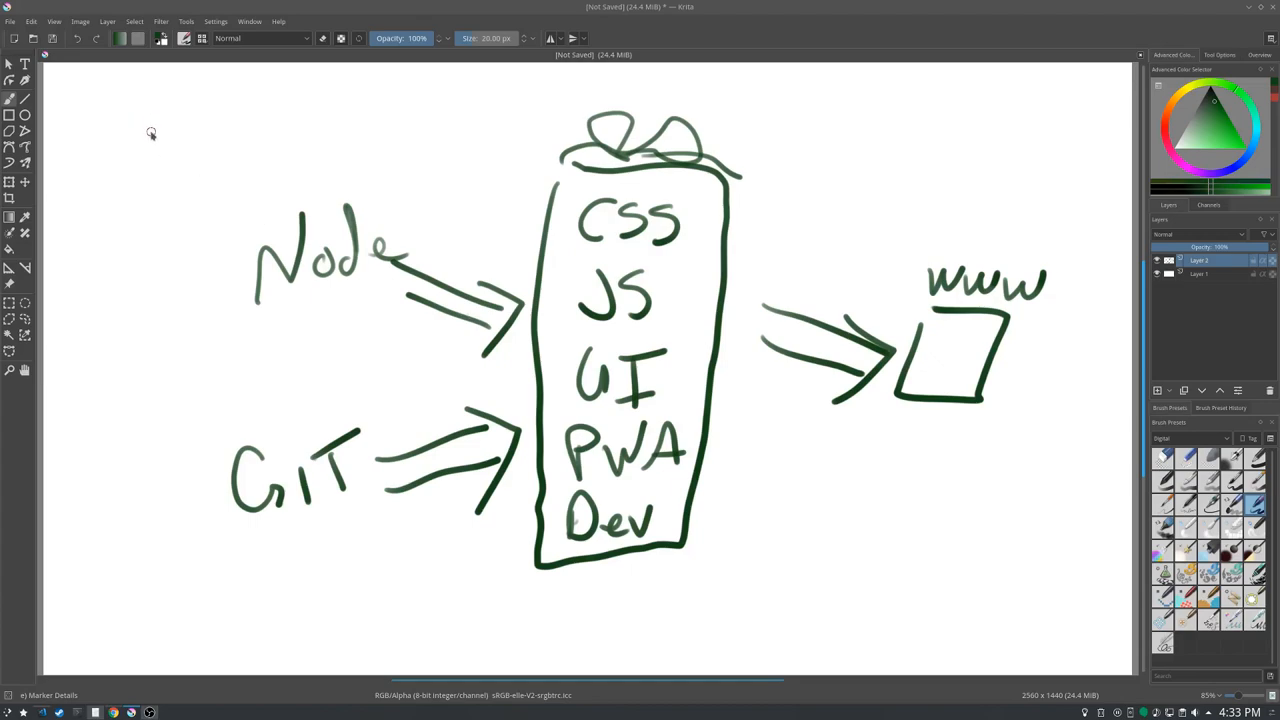
Draw a long rightward arrow across the top, passing above the wrapped bundle.
drag(228, 100, 424, 100)
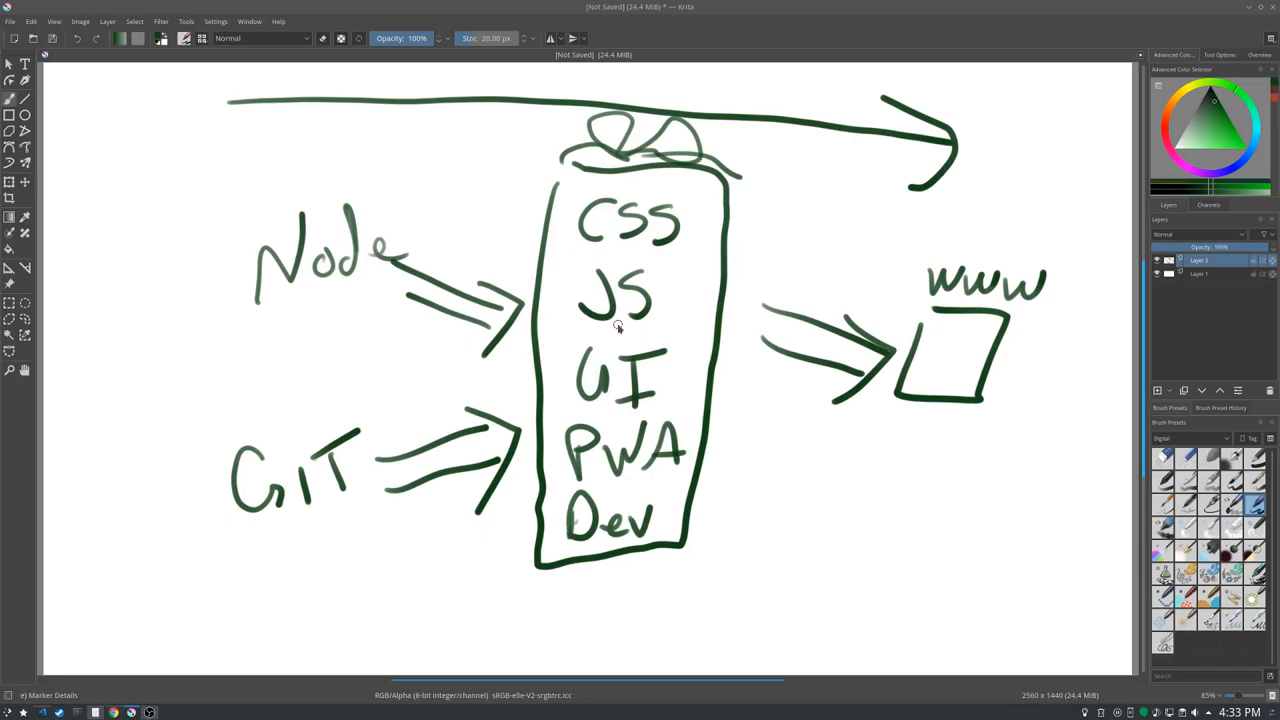
mouse_move(208, 340)
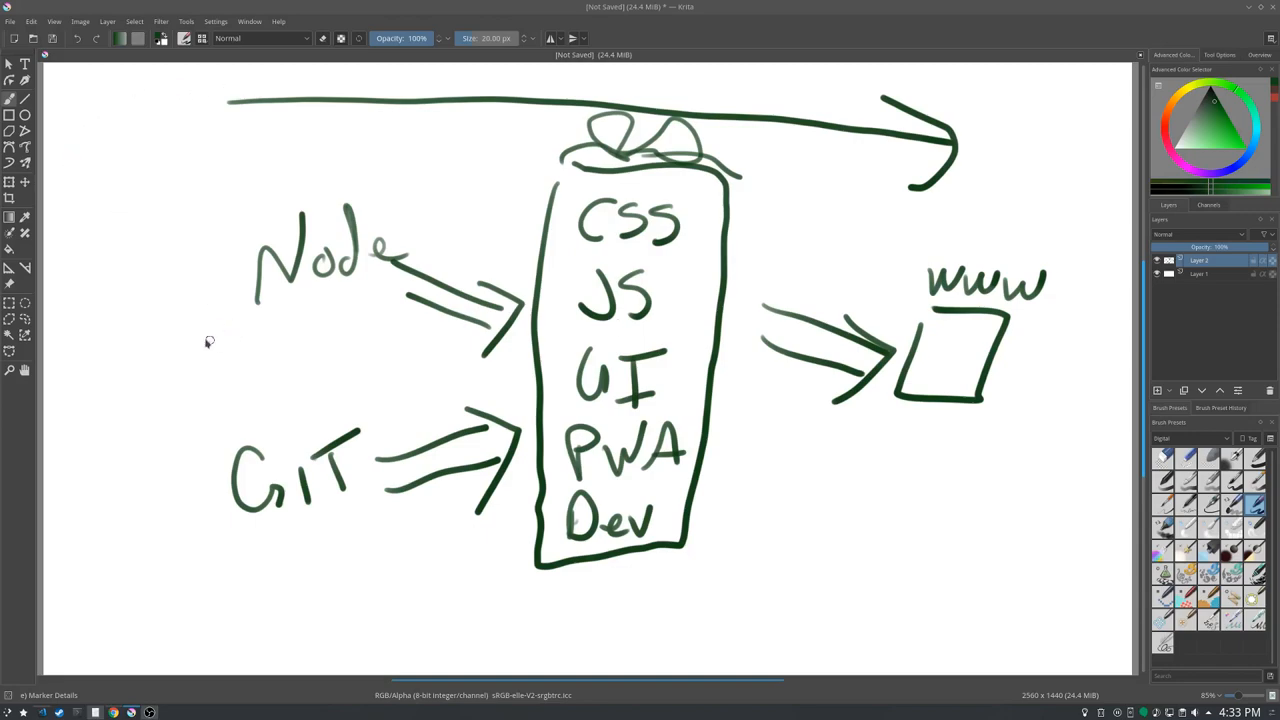
mouse_move(816, 262)
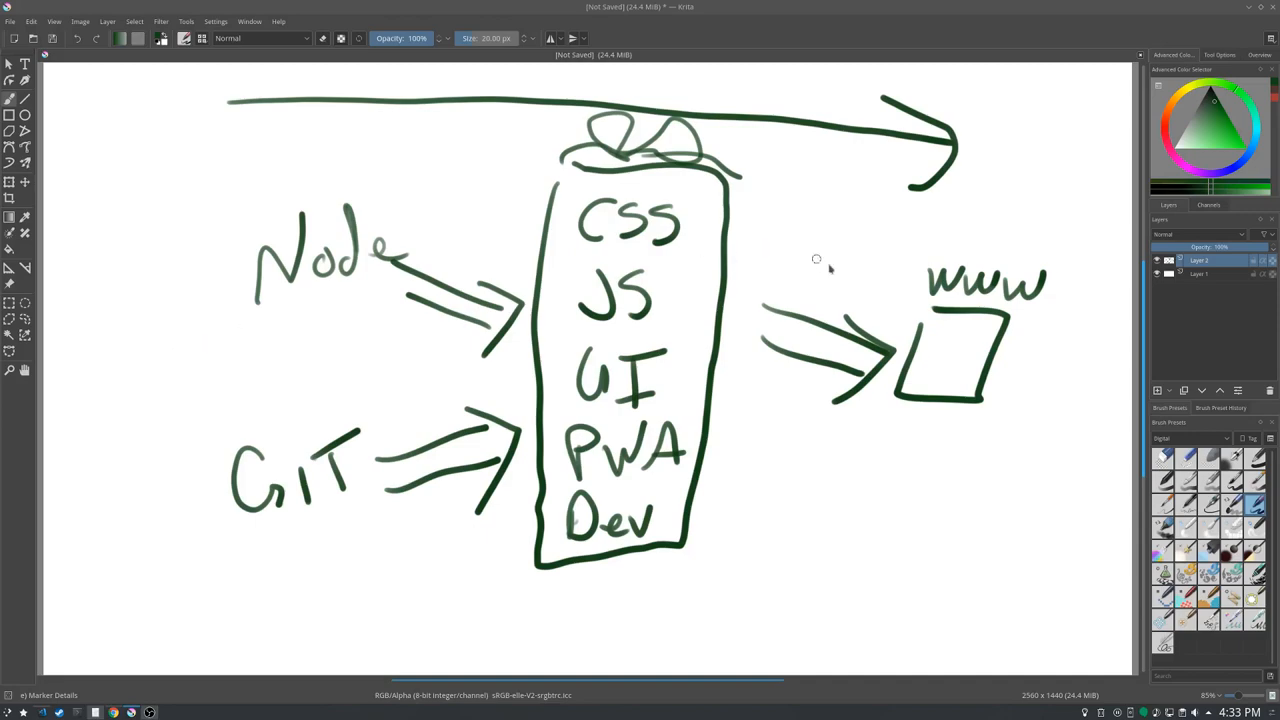
mouse_move(756, 236)
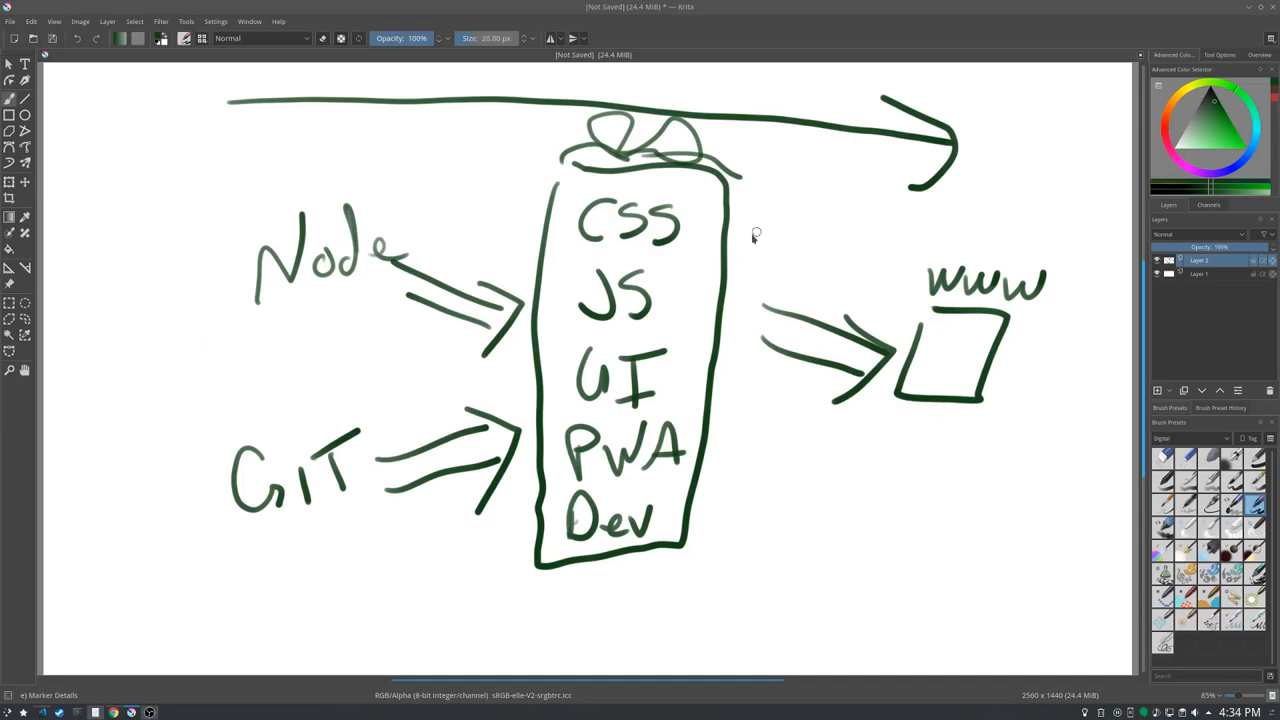
mouse_move(748, 250)
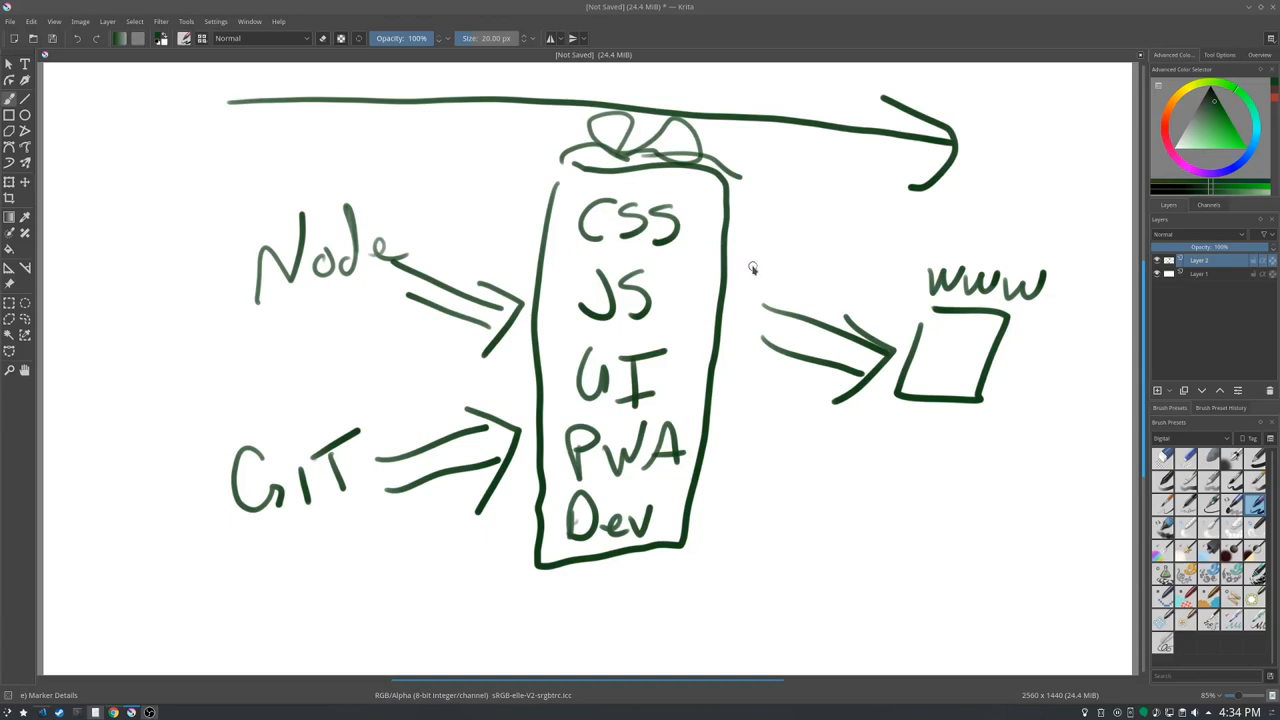
mouse_move(750, 268)
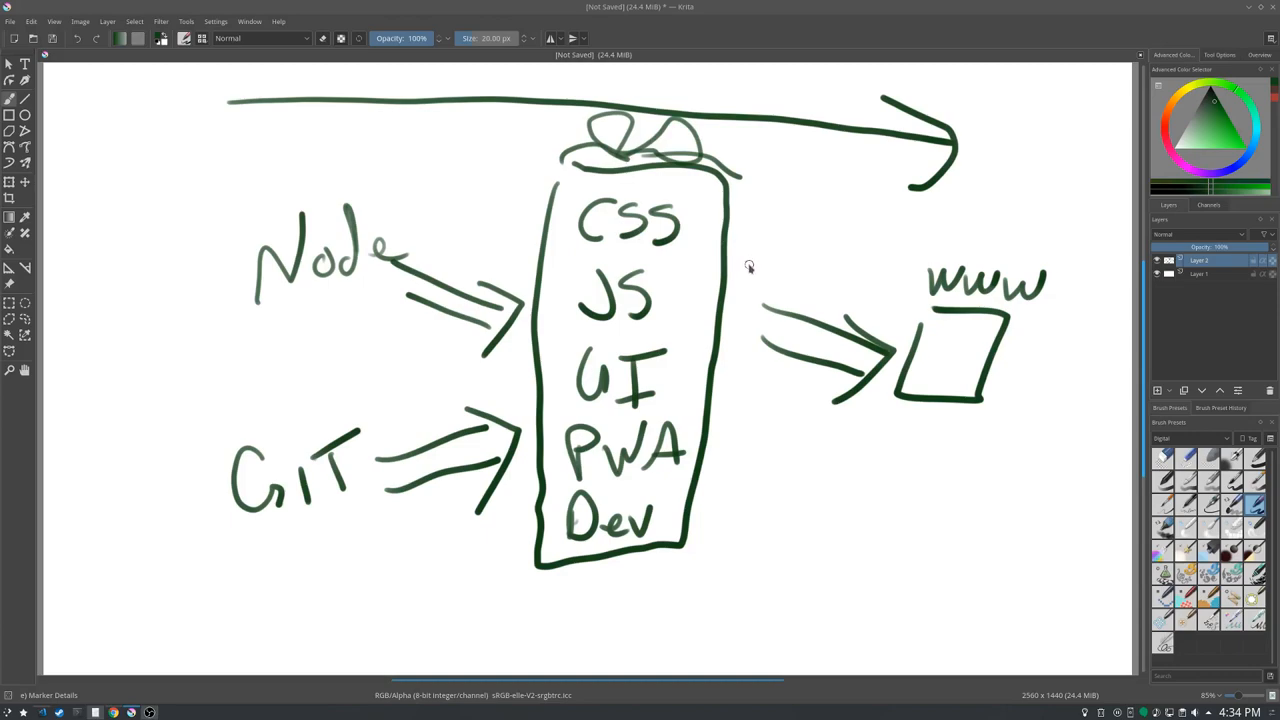
mouse_move(752, 268)
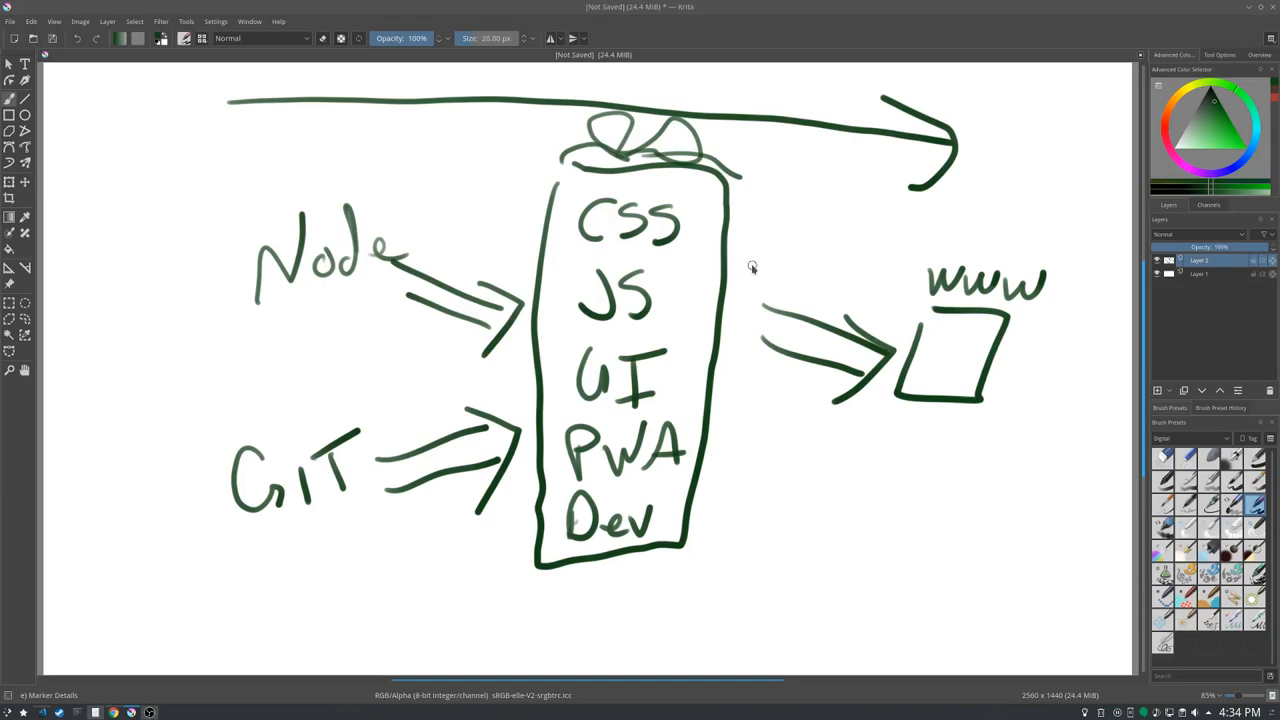